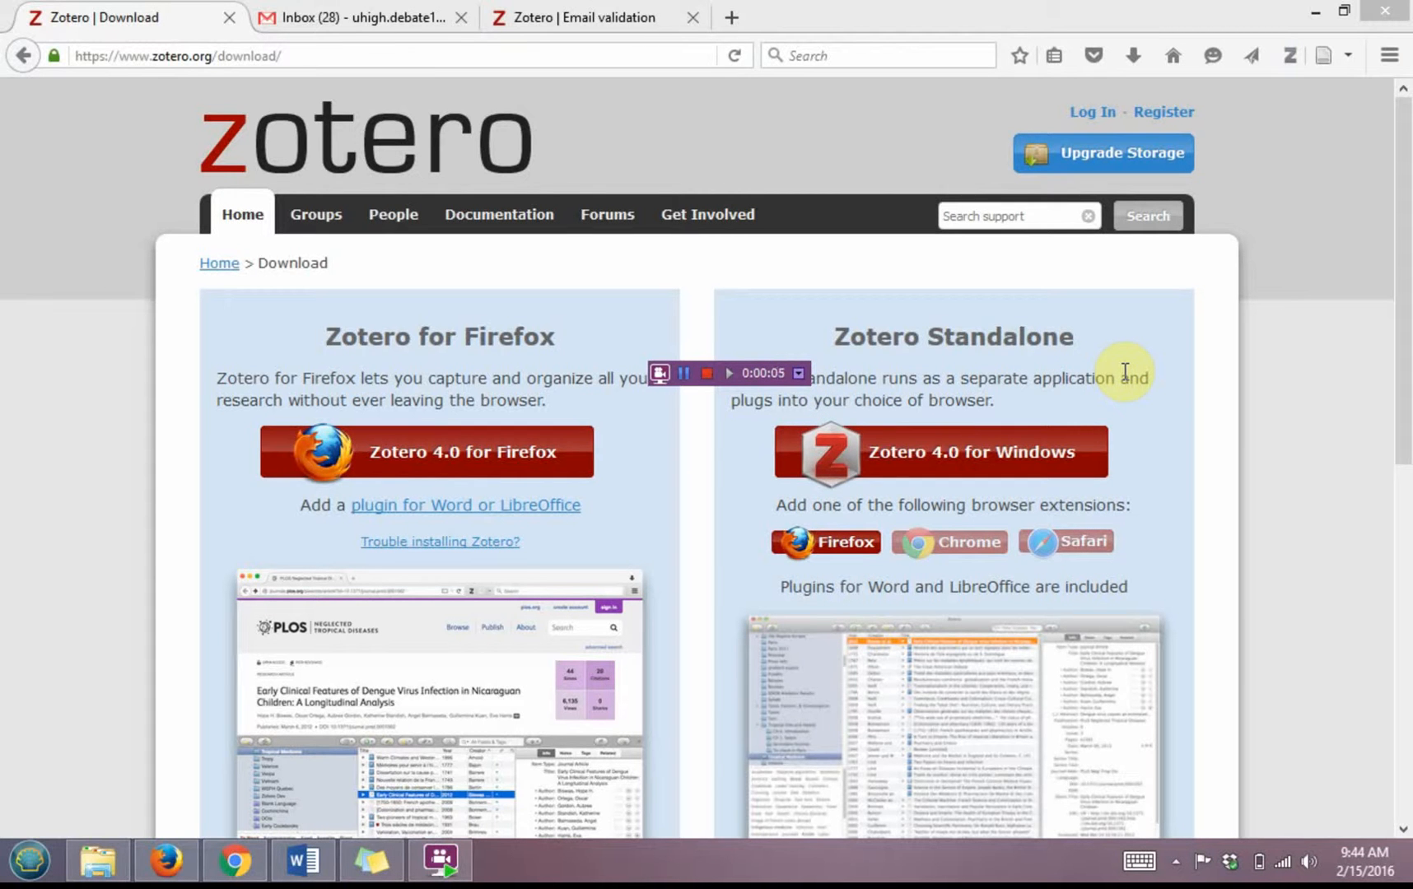
pyautogui.moveTo(1091, 112)
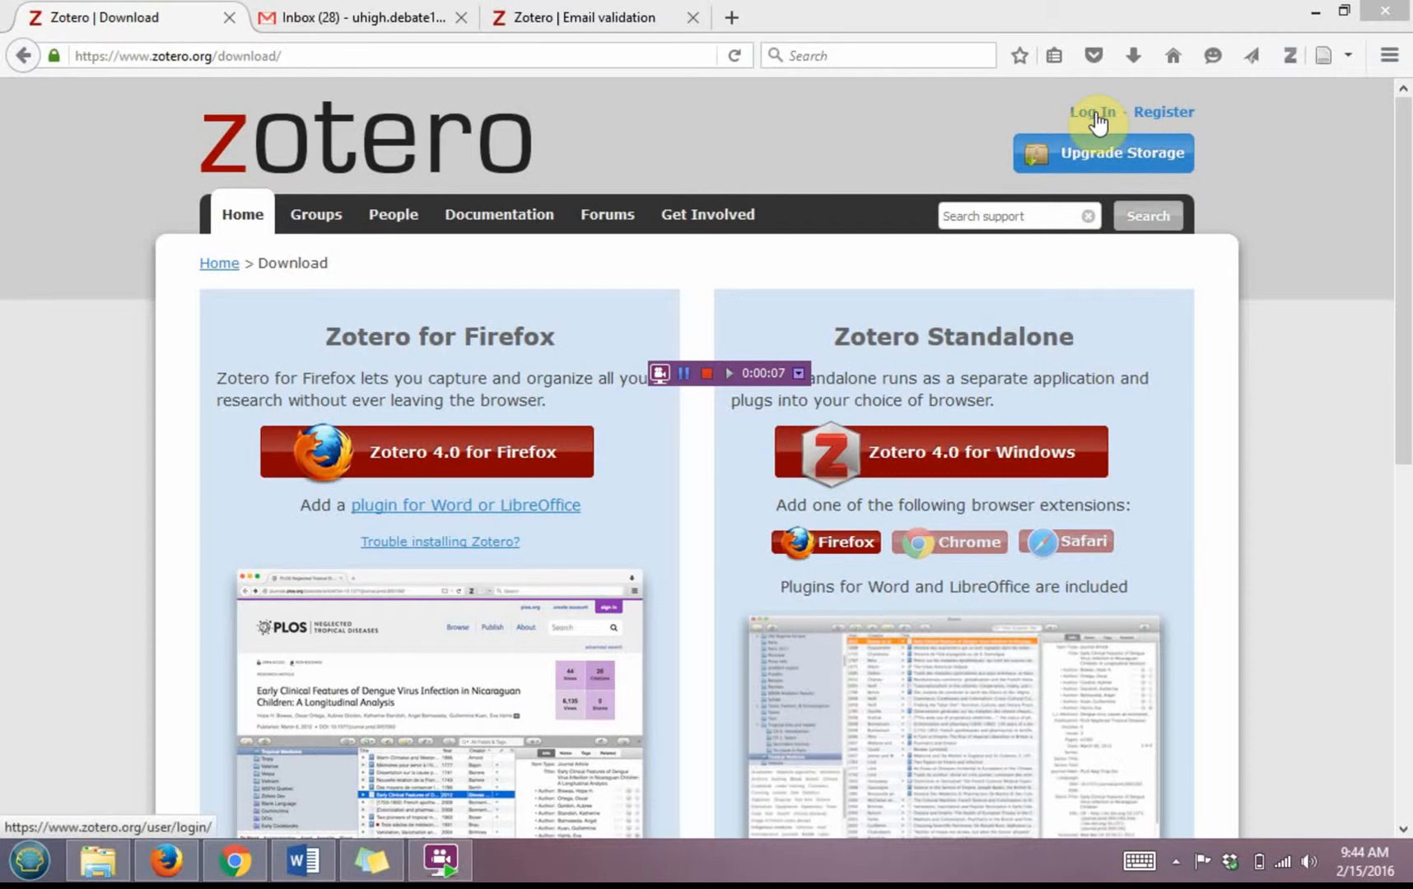
# Go from the zotero.org download page to the Log In page.
pyautogui.click(1090, 112)
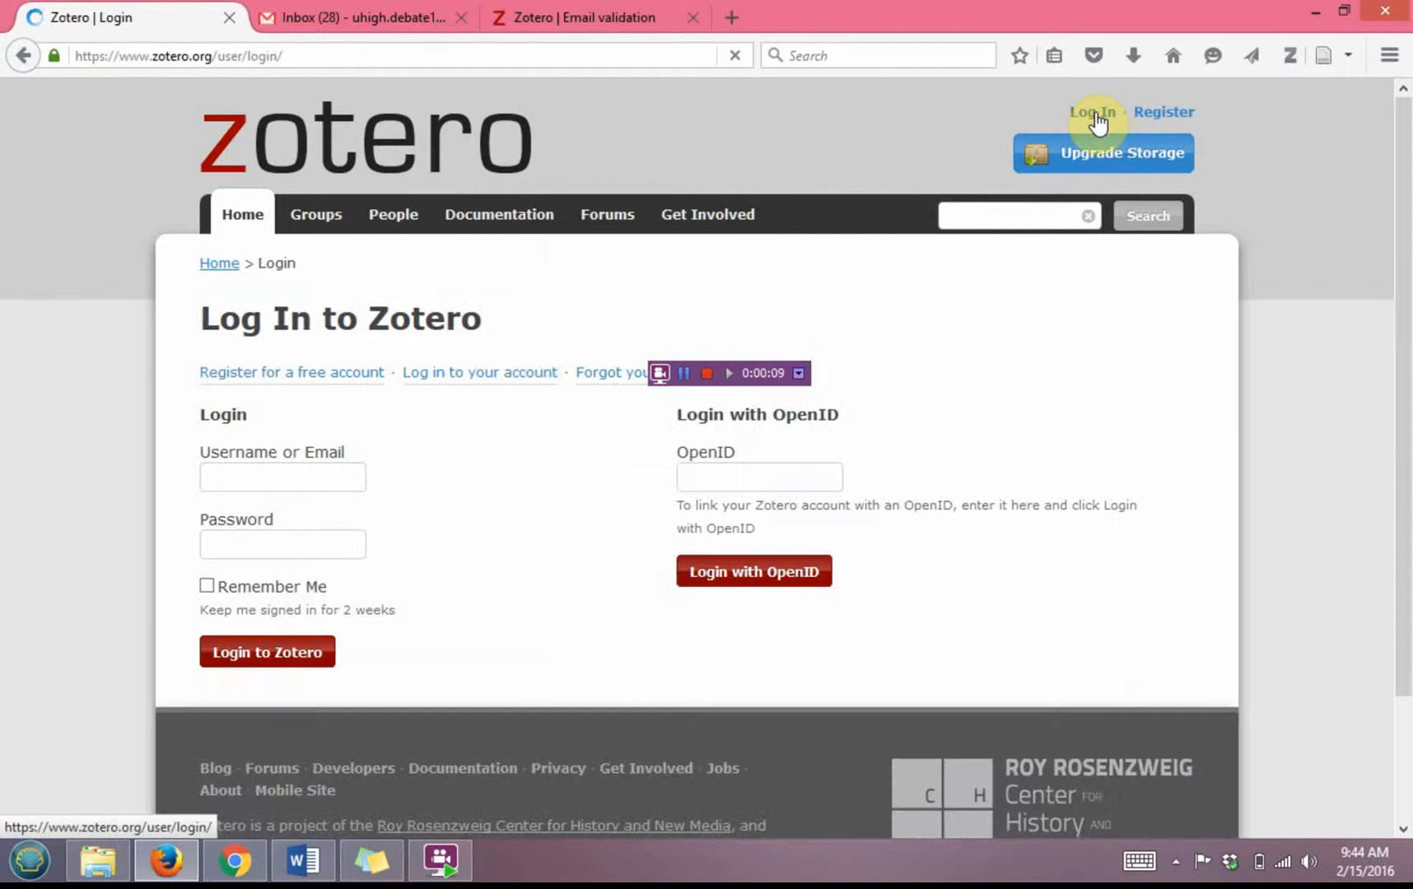
pyautogui.moveTo(605, 271)
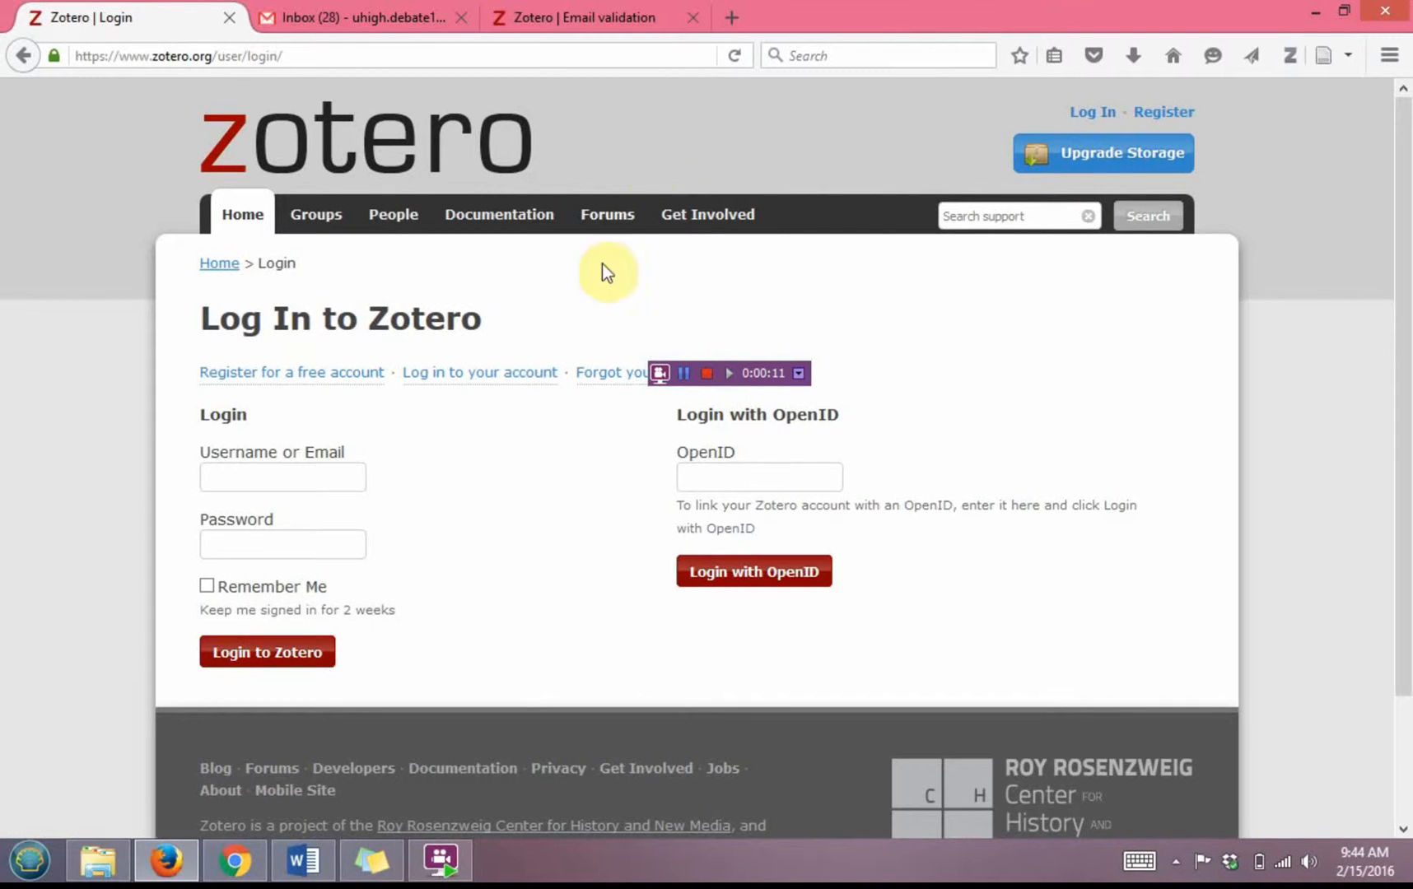
pyautogui.moveTo(282, 620)
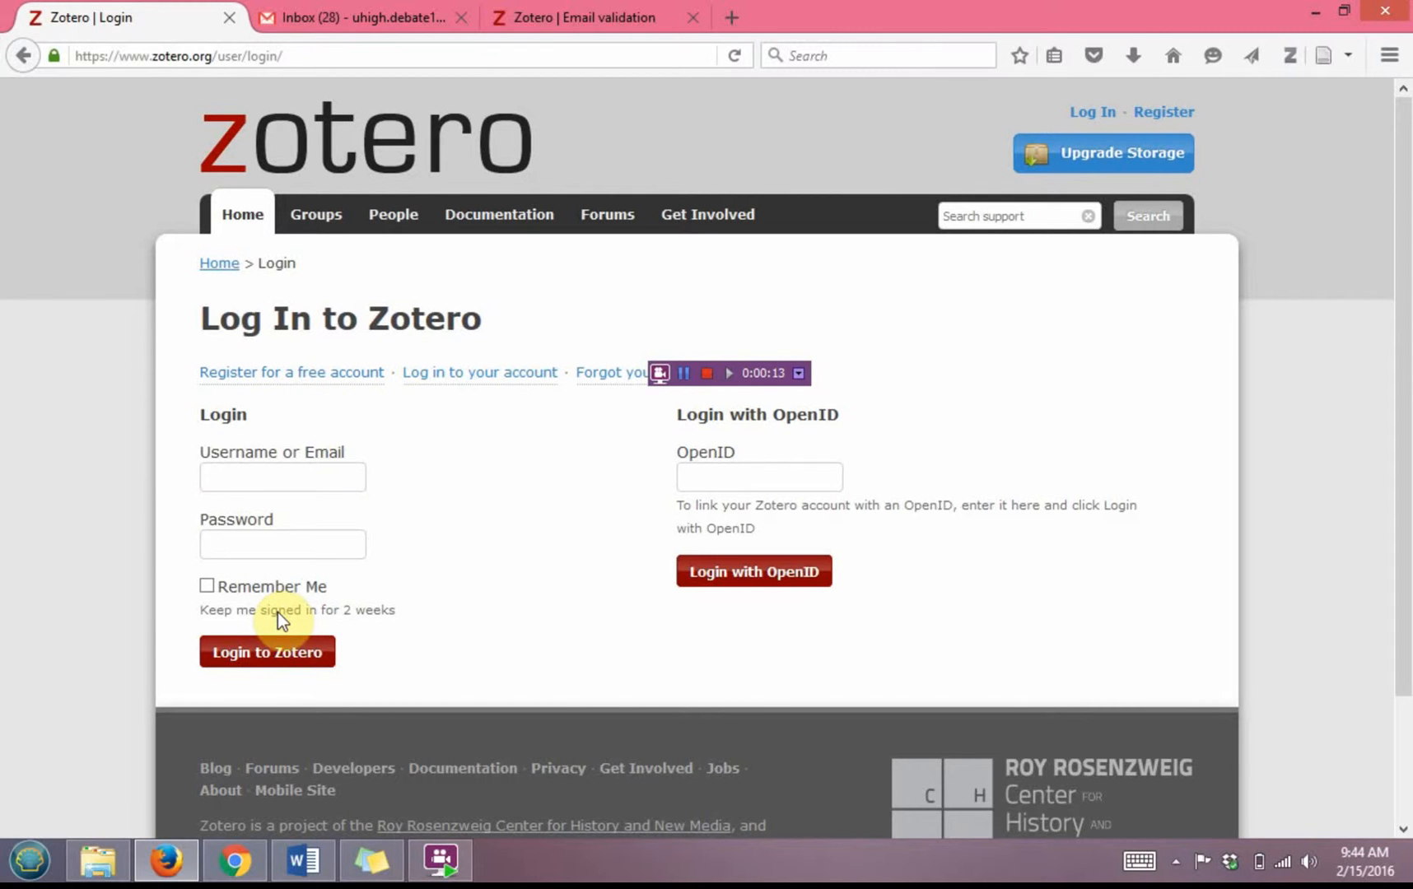
pyautogui.moveTo(290, 379)
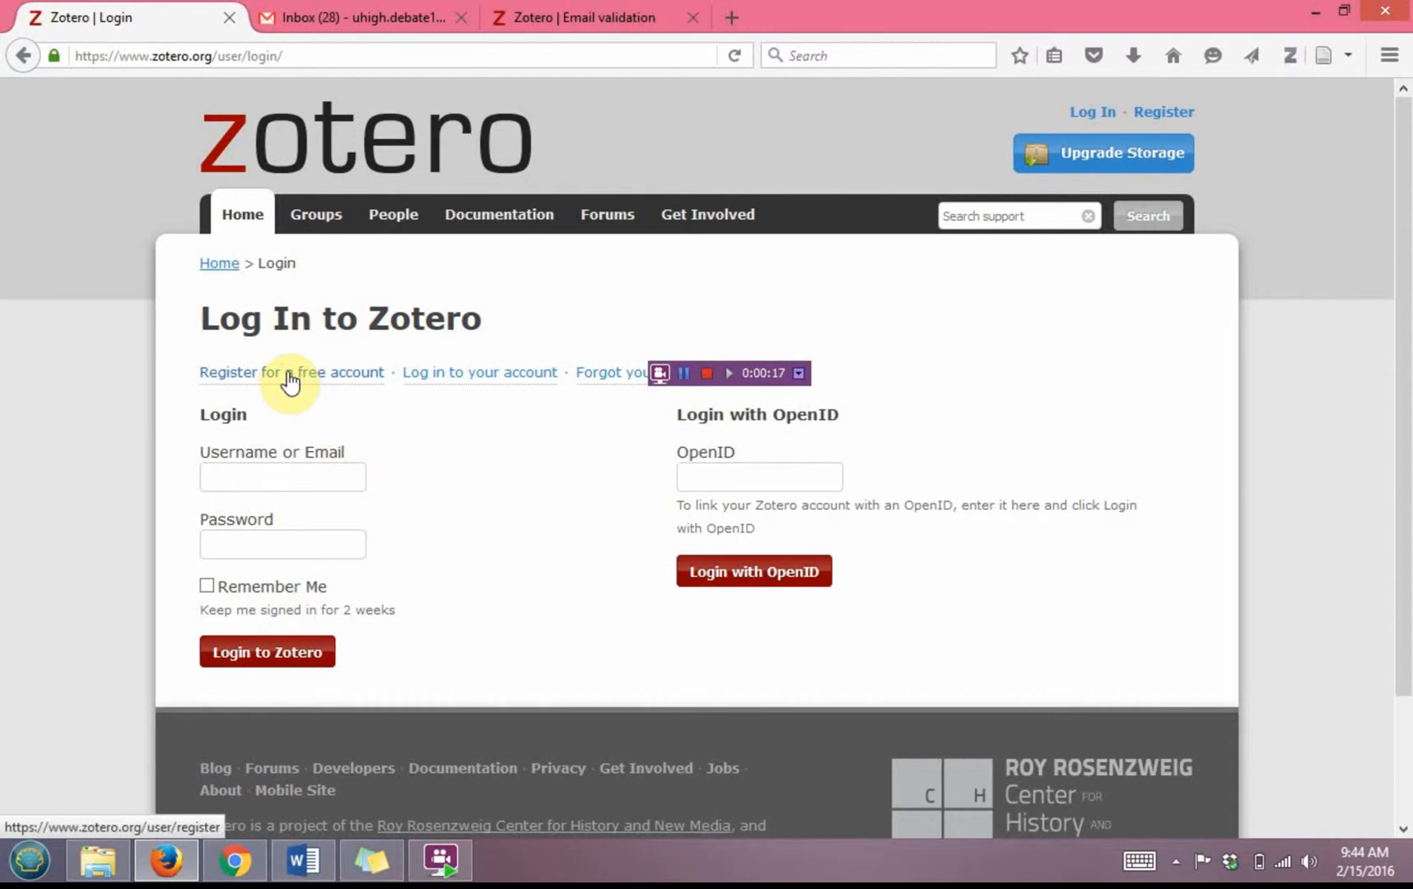
# Open the free-account registration form and enter a username starting 'broh' from autofill.
pyautogui.click(290, 372)
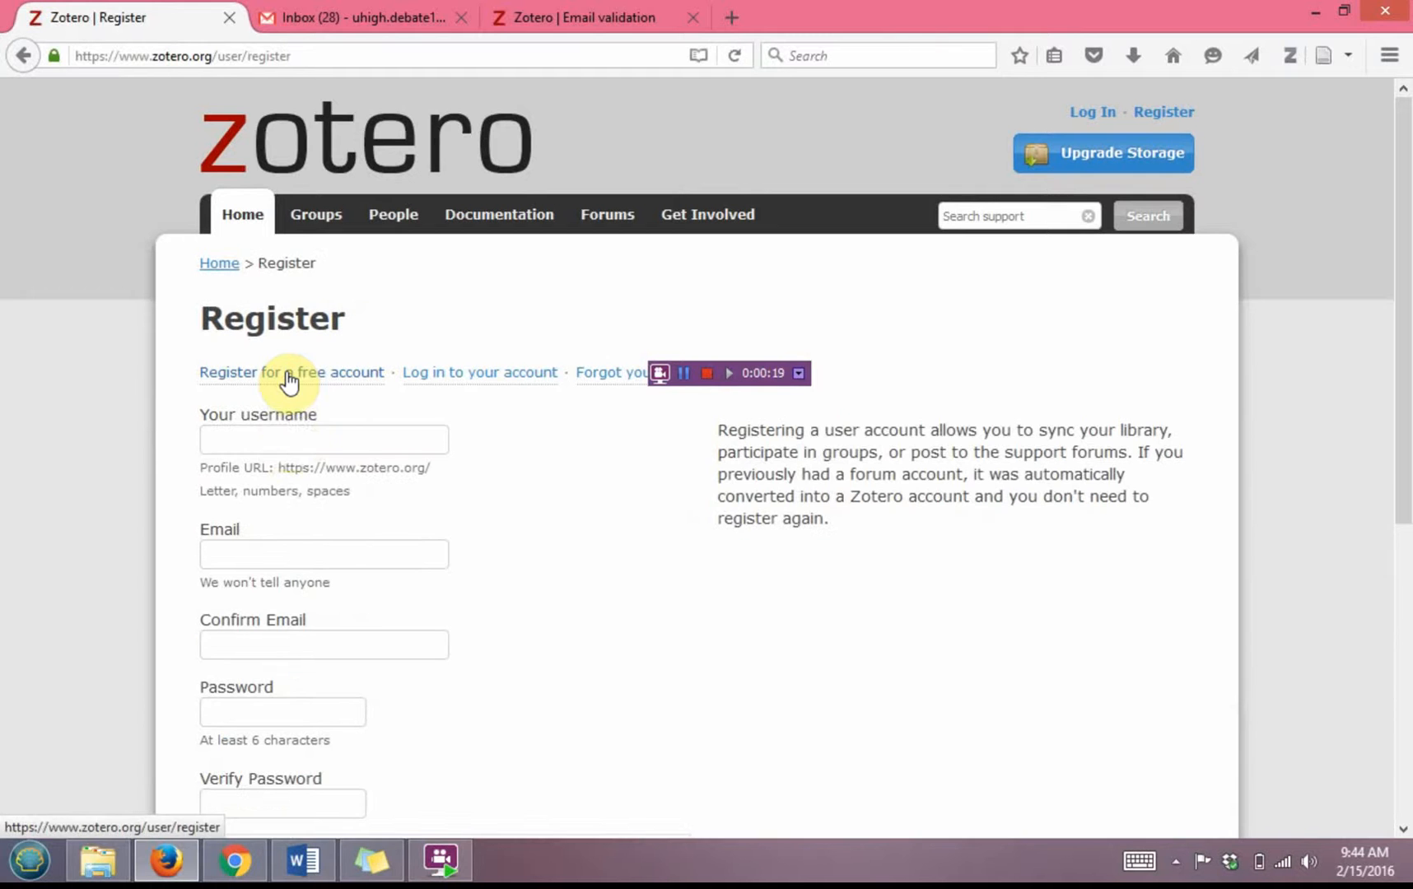
pyautogui.scroll(-3)
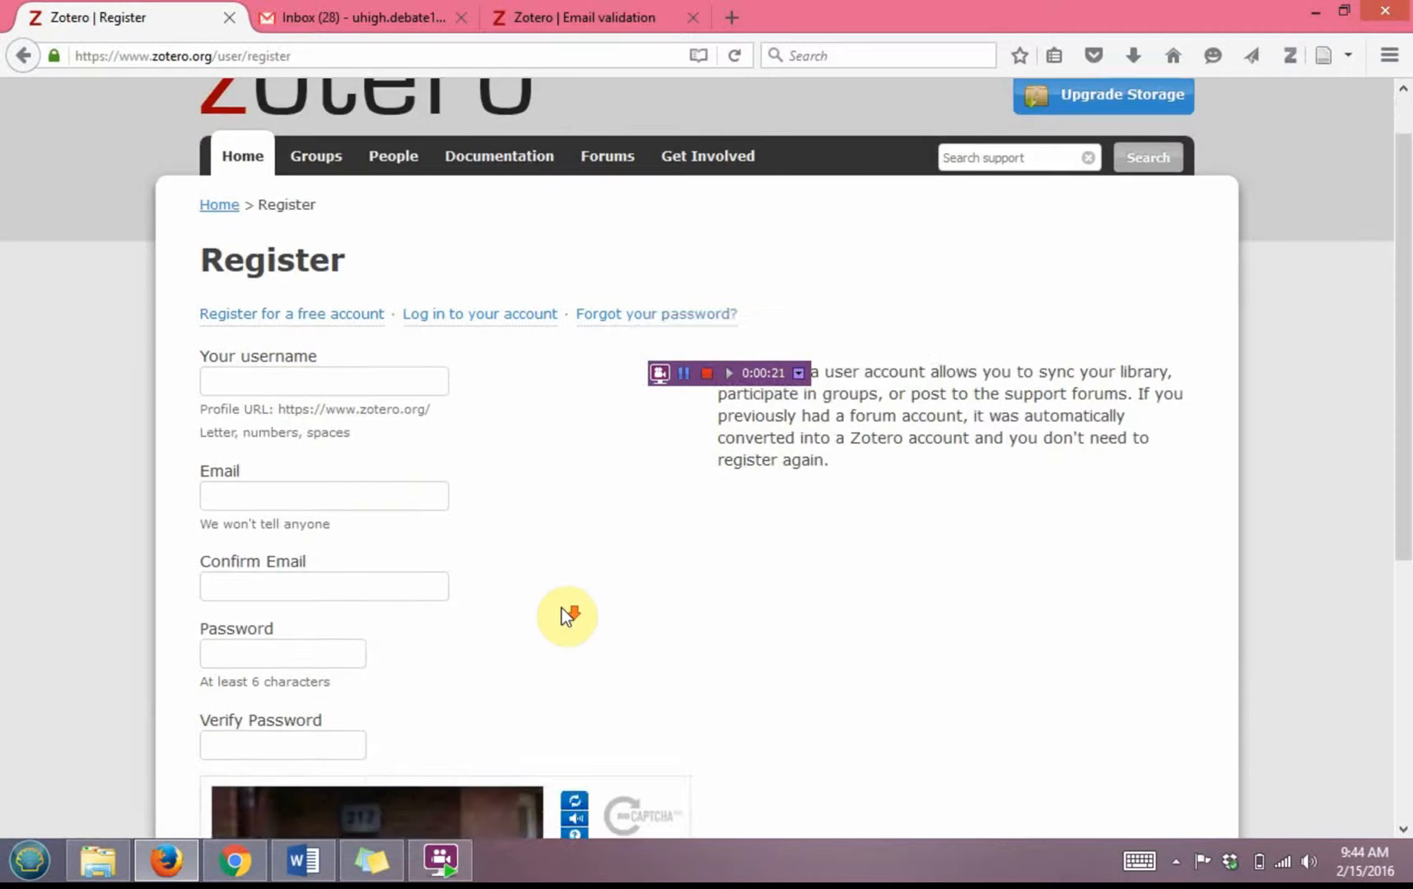
pyautogui.scroll(-3)
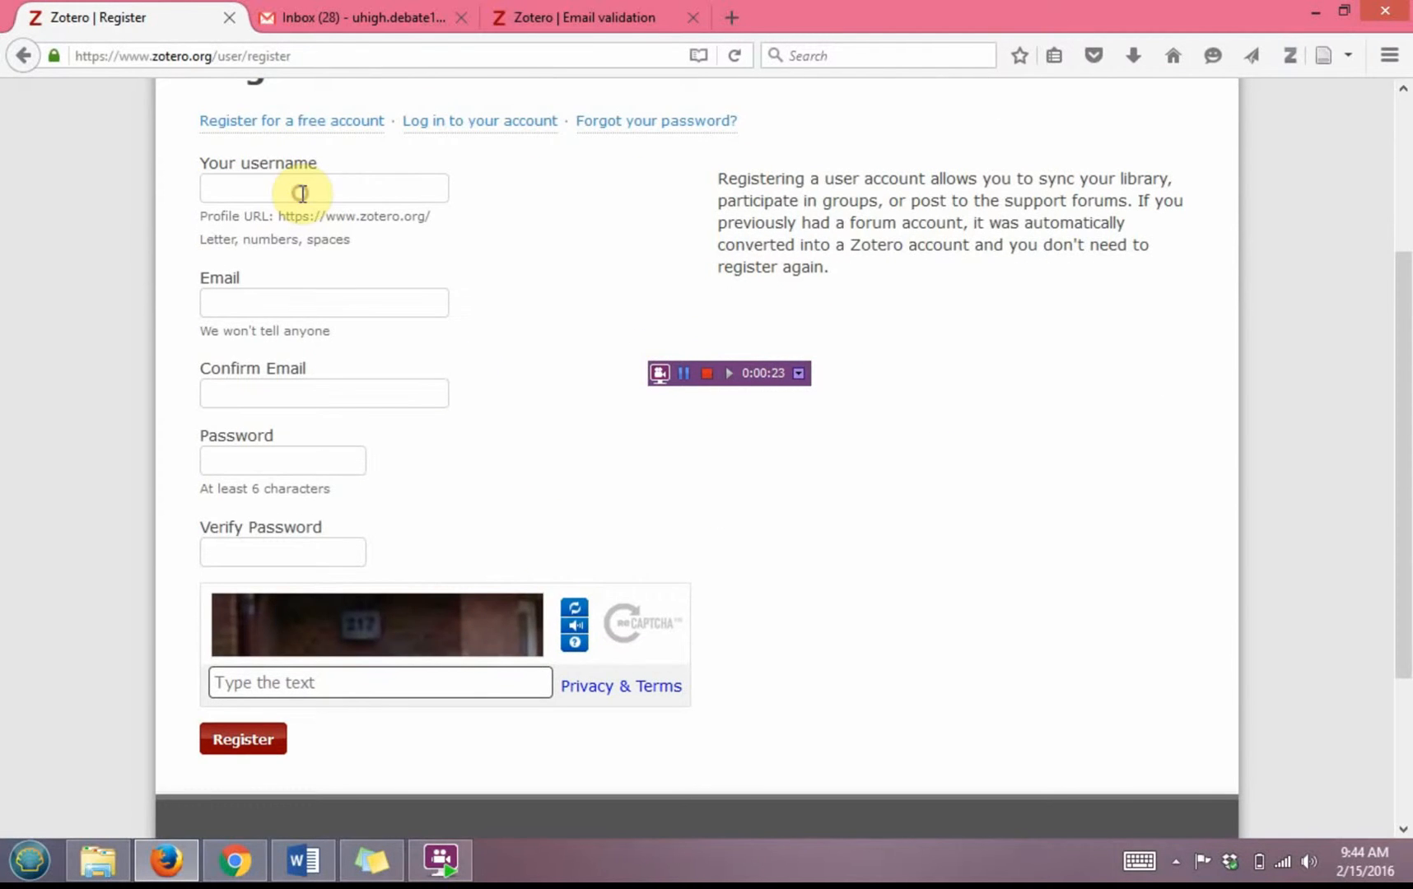
pyautogui.click(323, 188)
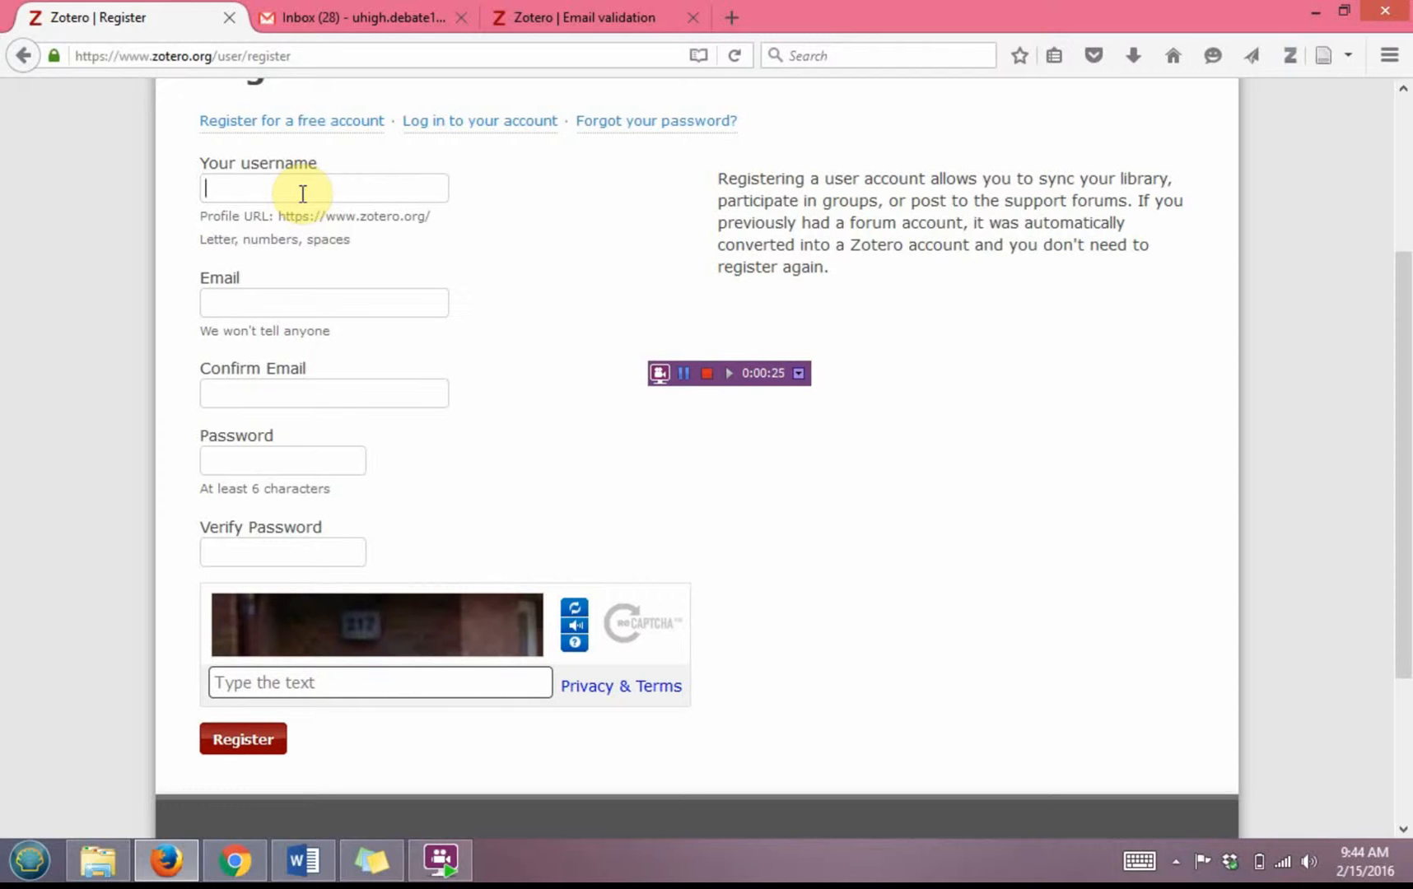
pyautogui.write('brohman')
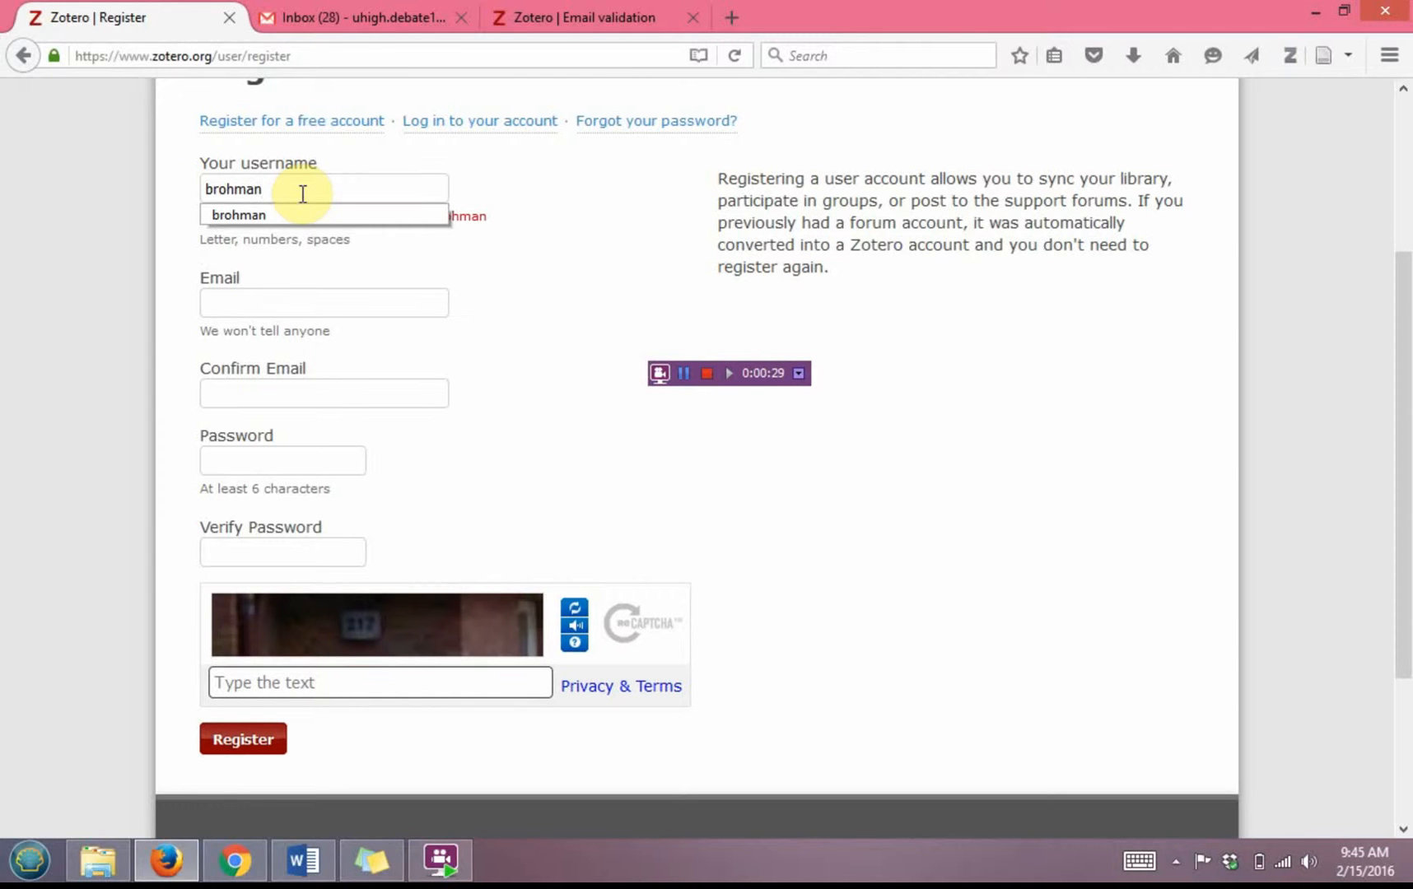
pyautogui.click(323, 303)
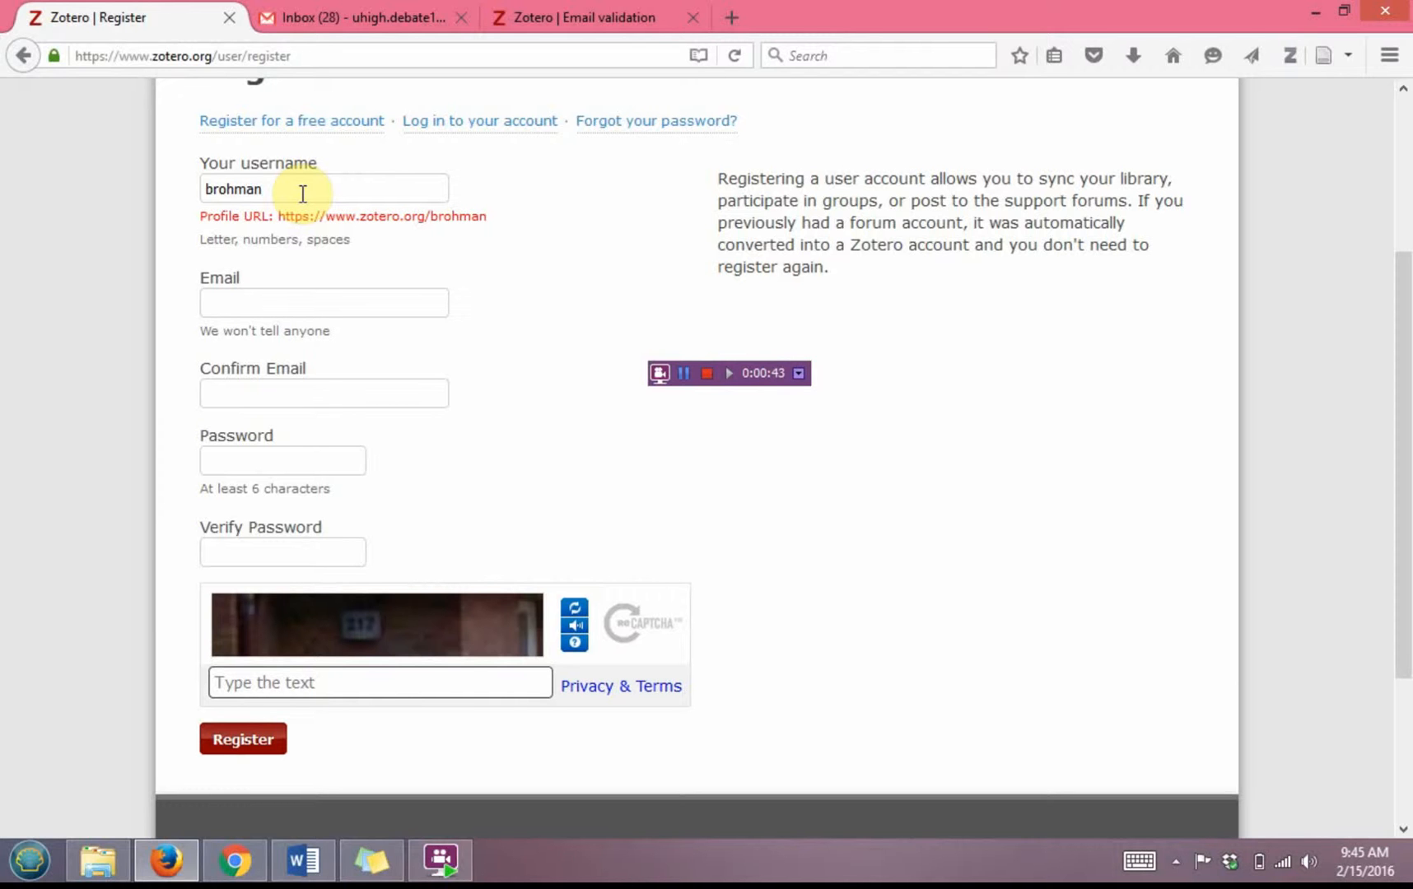
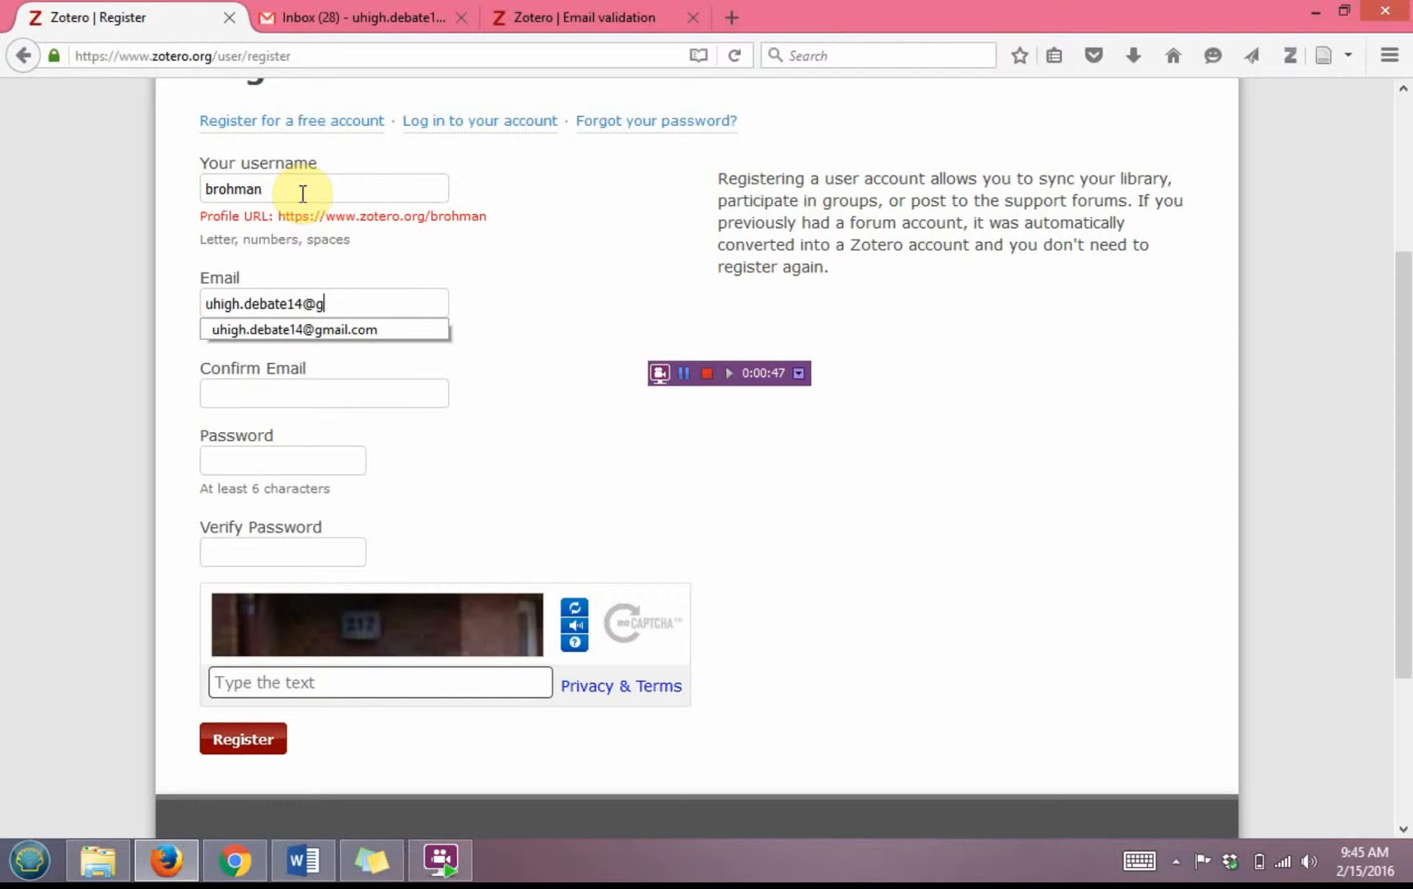
pyautogui.click(295, 329)
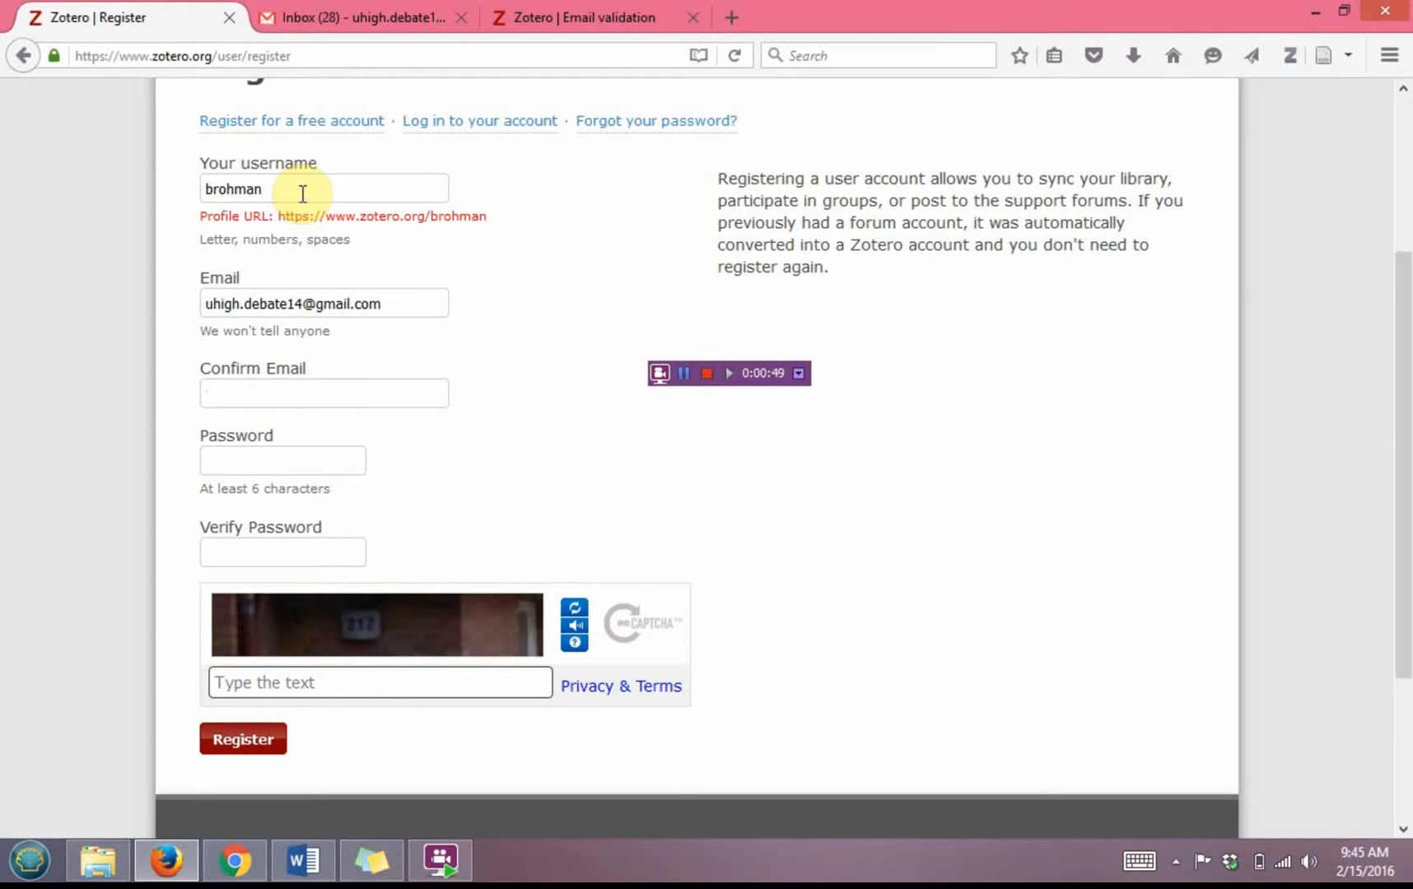
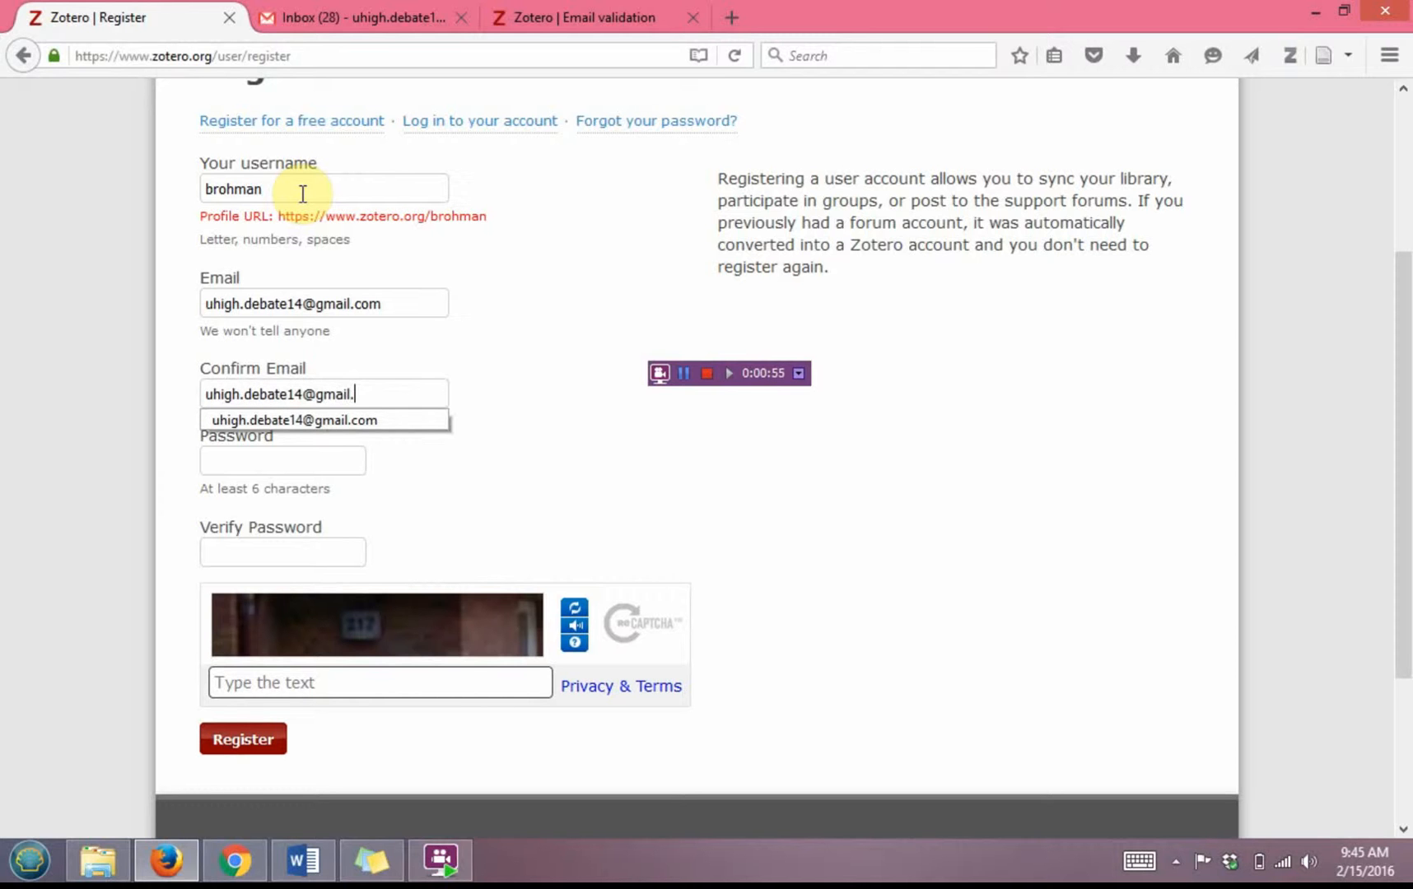
pyautogui.click(293, 420)
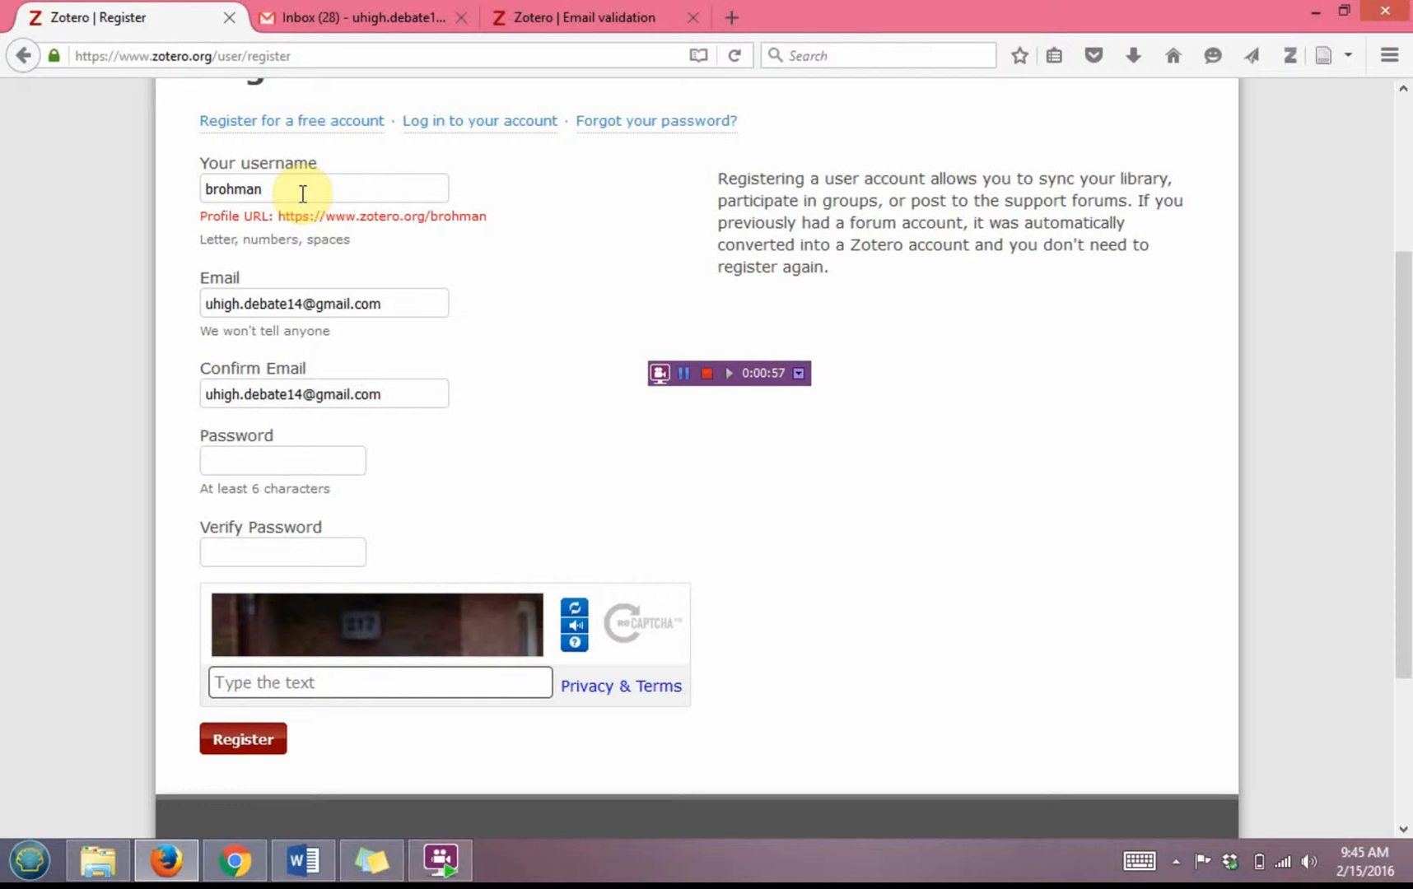
pyautogui.click(281, 460)
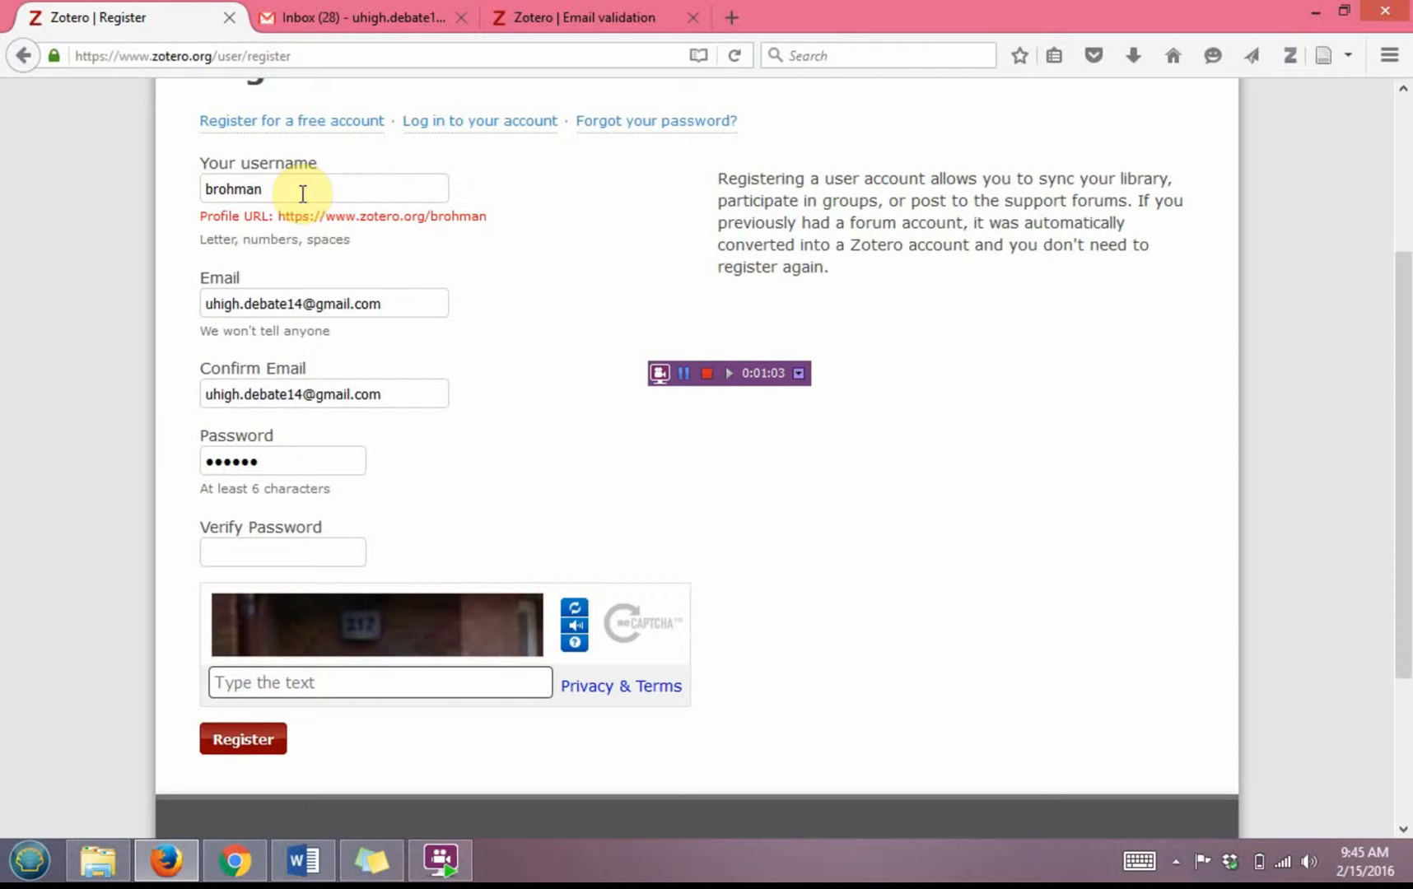
# Re-enter the password, answer CAPTCHA 217, register, and switch to the Gmail inbox.
pyautogui.write('•••')
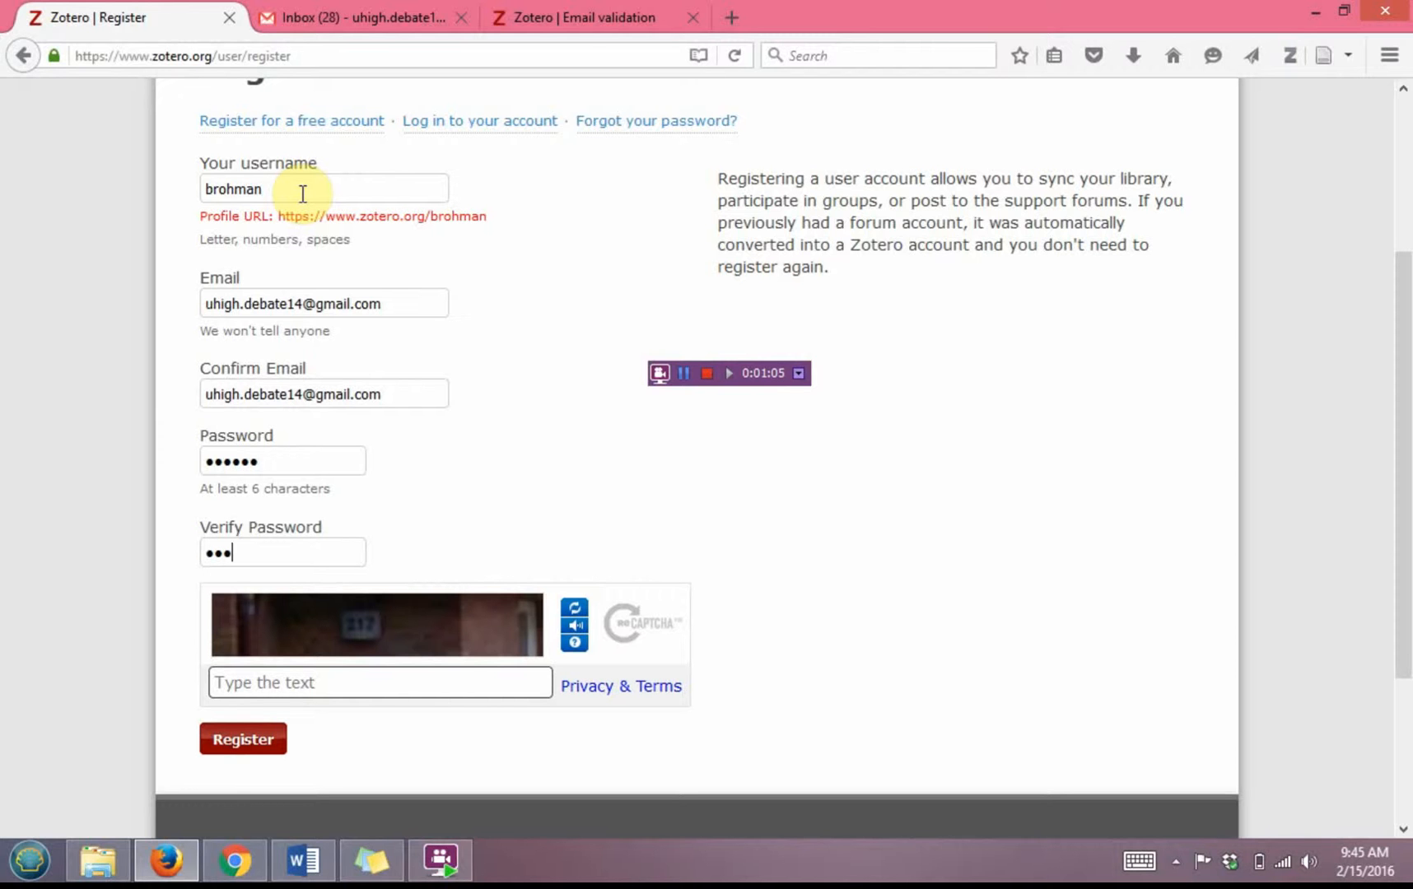
pyautogui.write('•••')
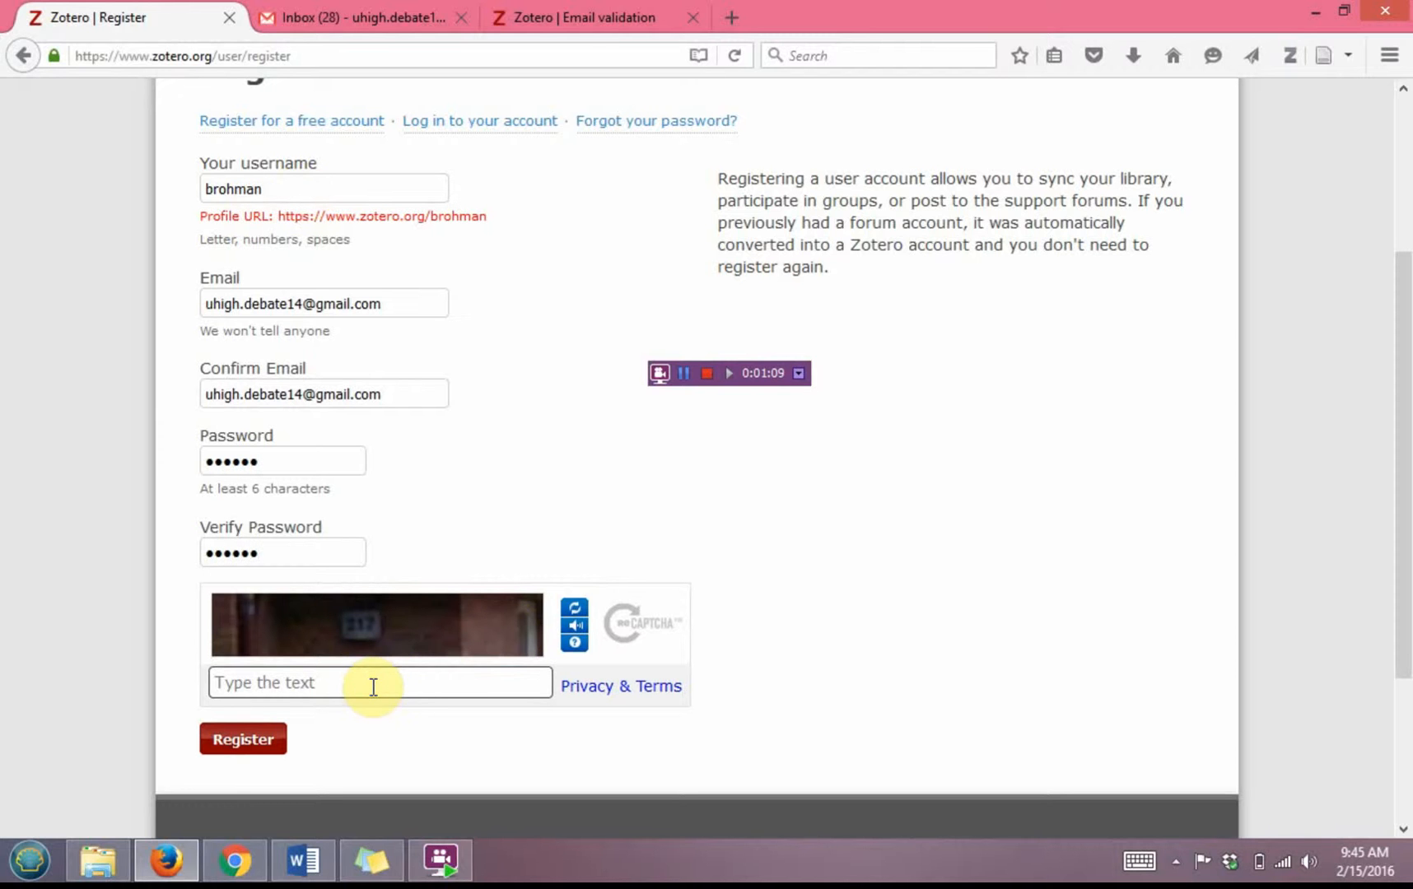
pyautogui.write('217')
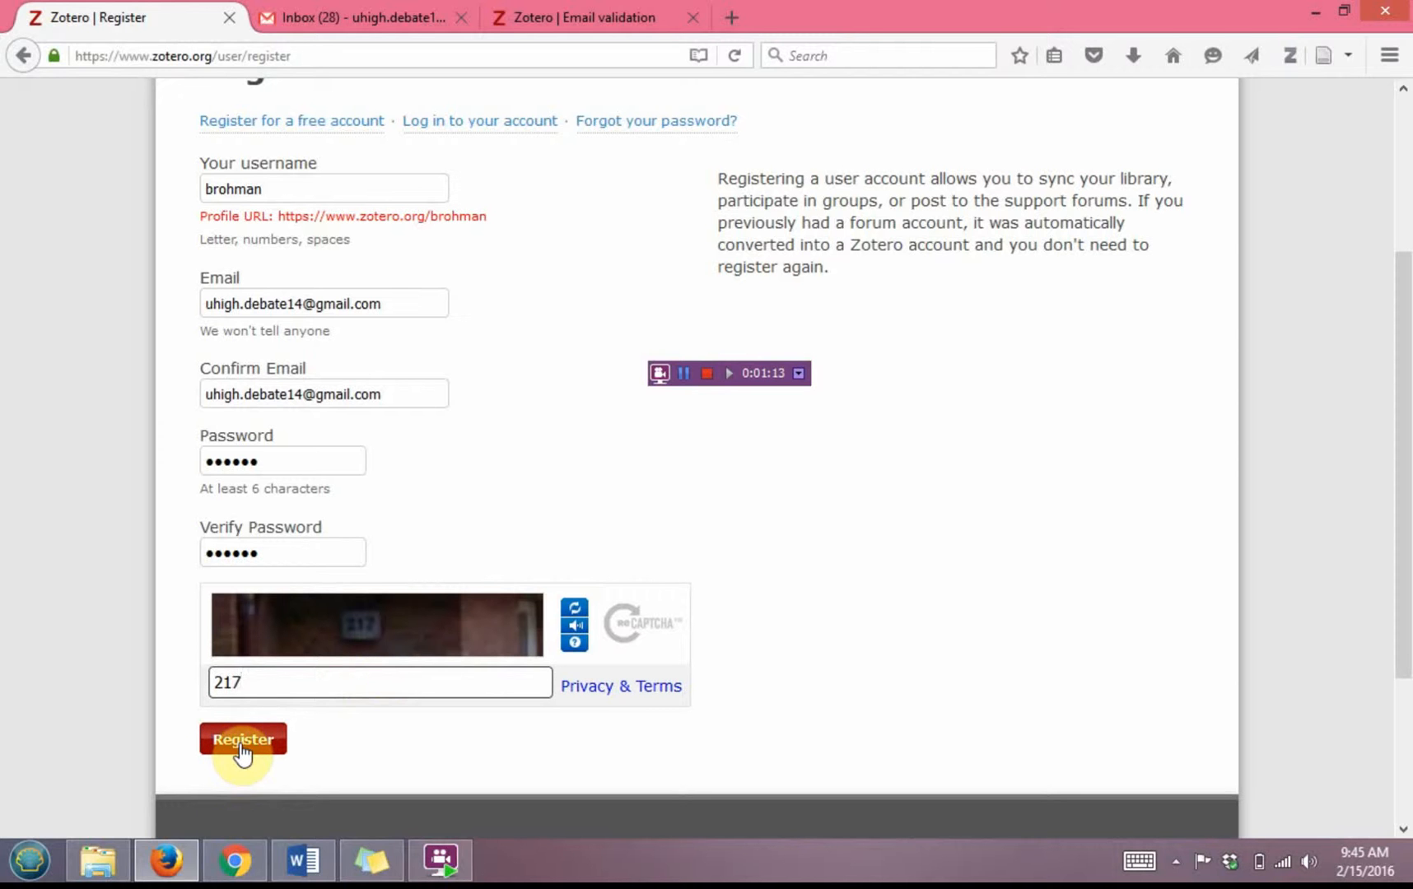
pyautogui.moveTo(388, 87)
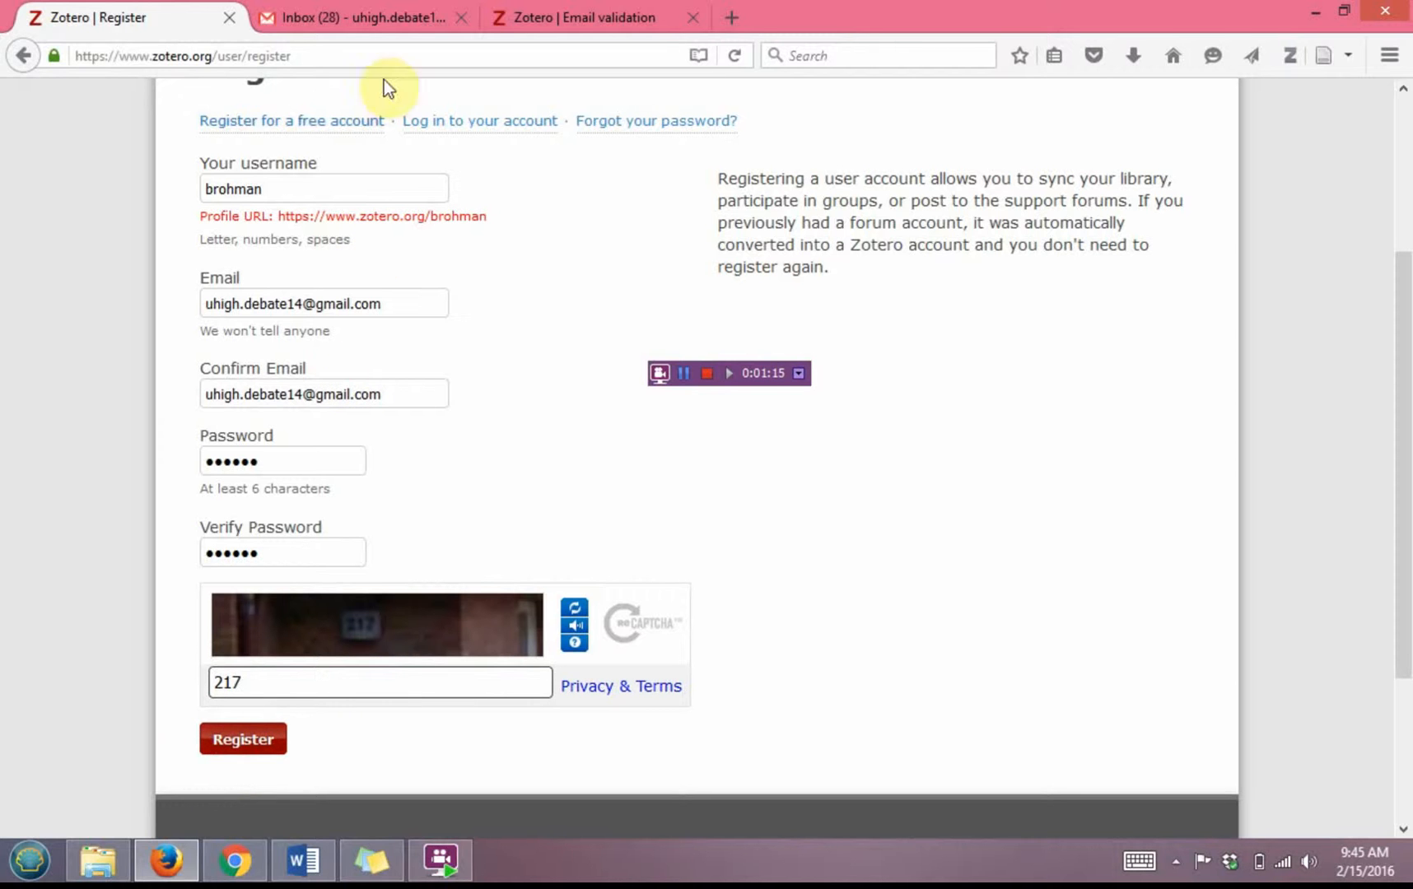
pyautogui.moveTo(360, 17)
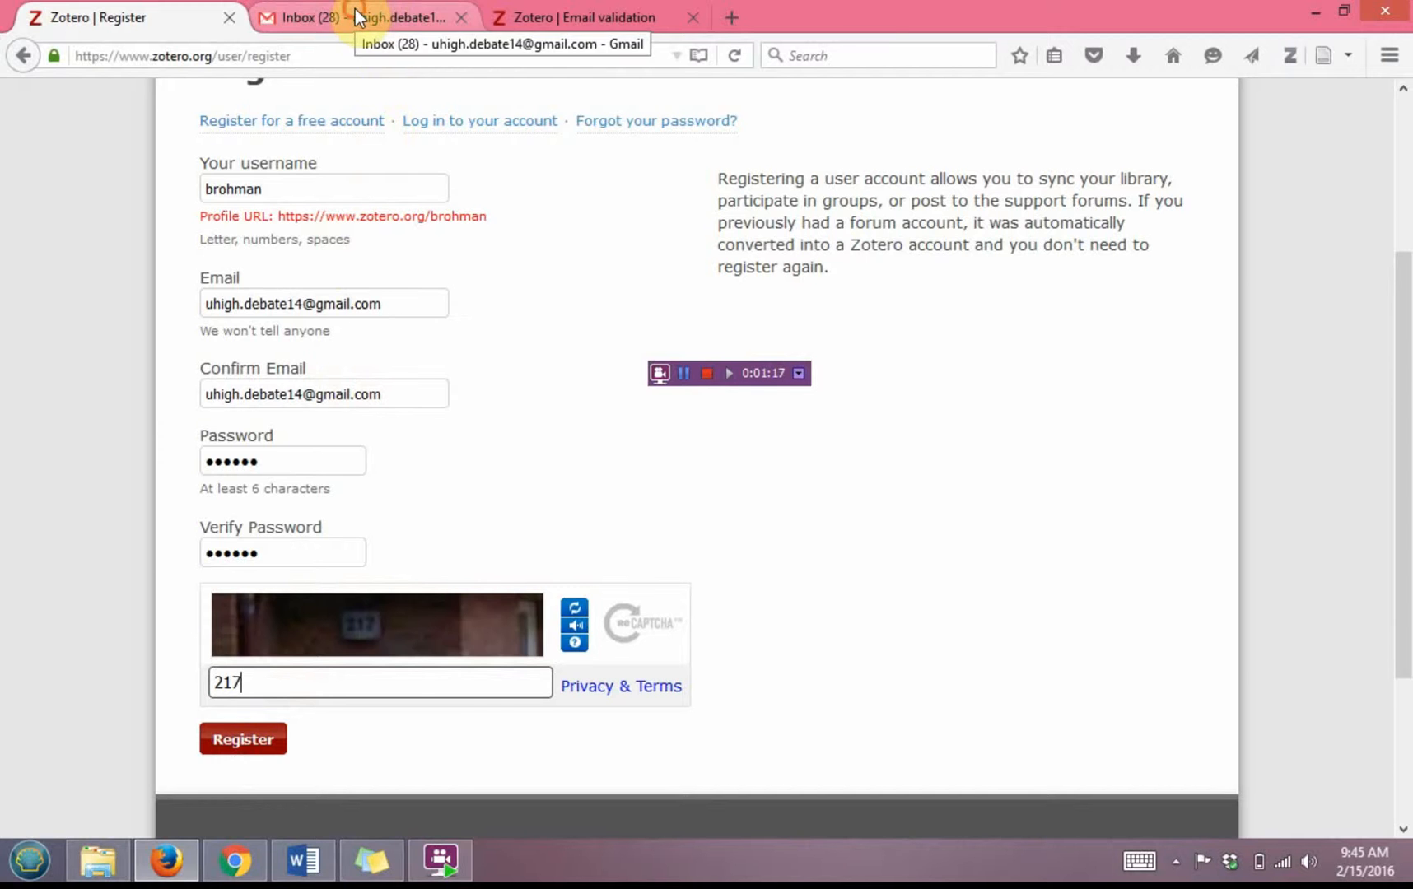
pyautogui.click(360, 17)
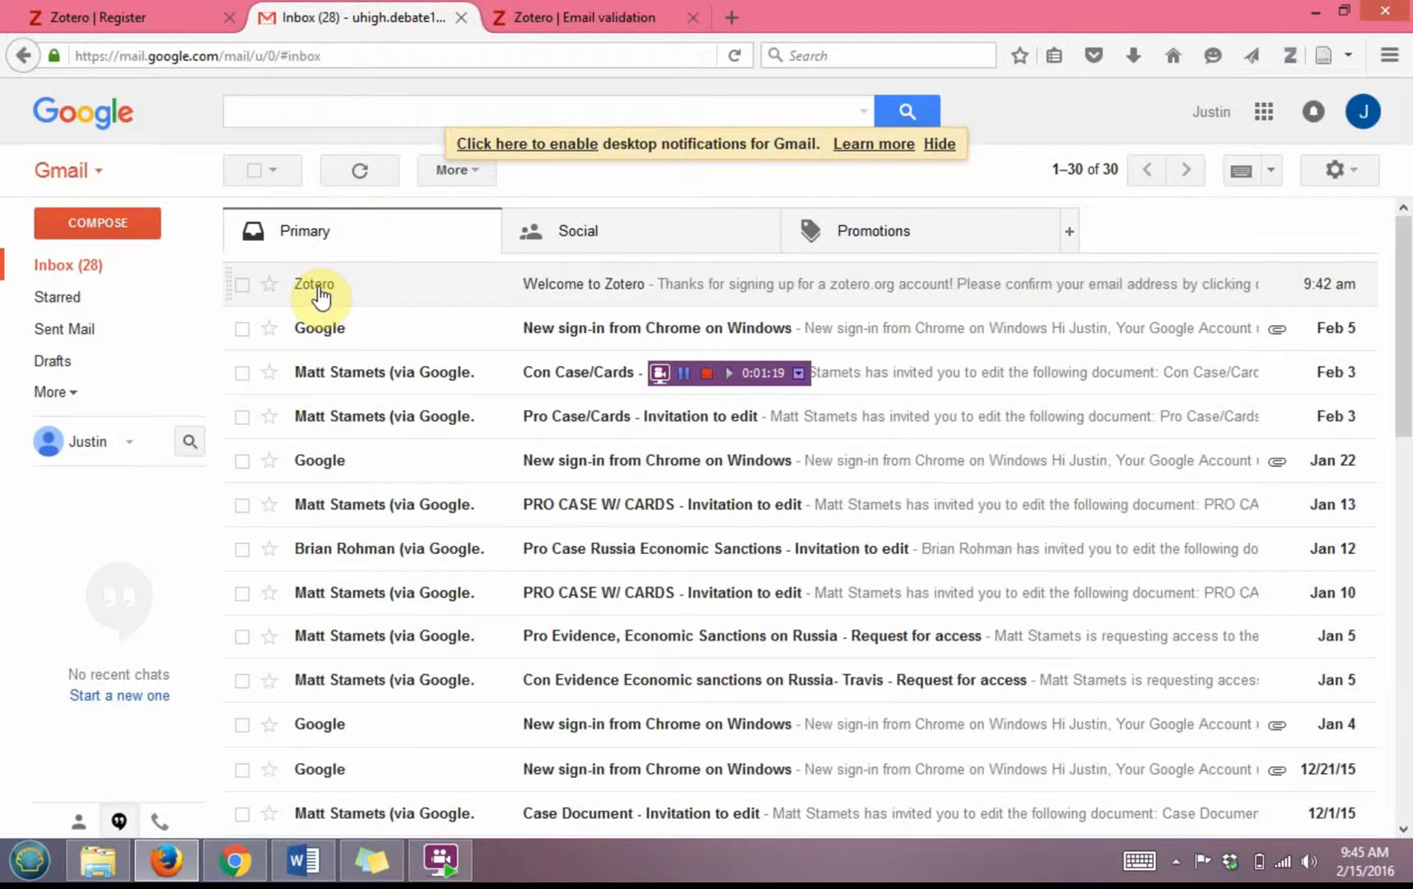
# Open the Welcome to Zotero email and follow its zotero.org/user/validate link.
pyautogui.click(583, 284)
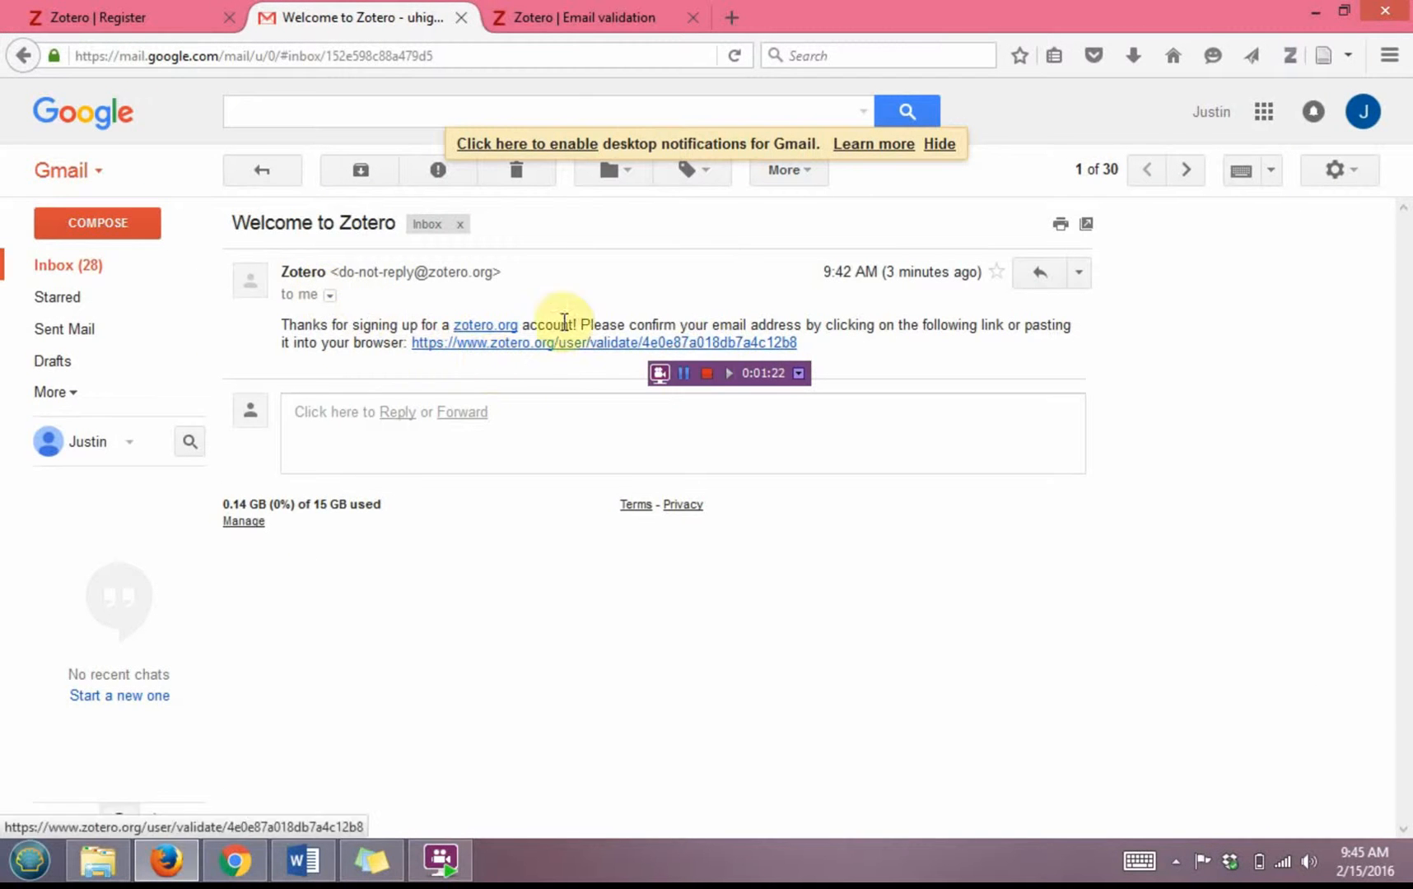
pyautogui.moveTo(820, 354)
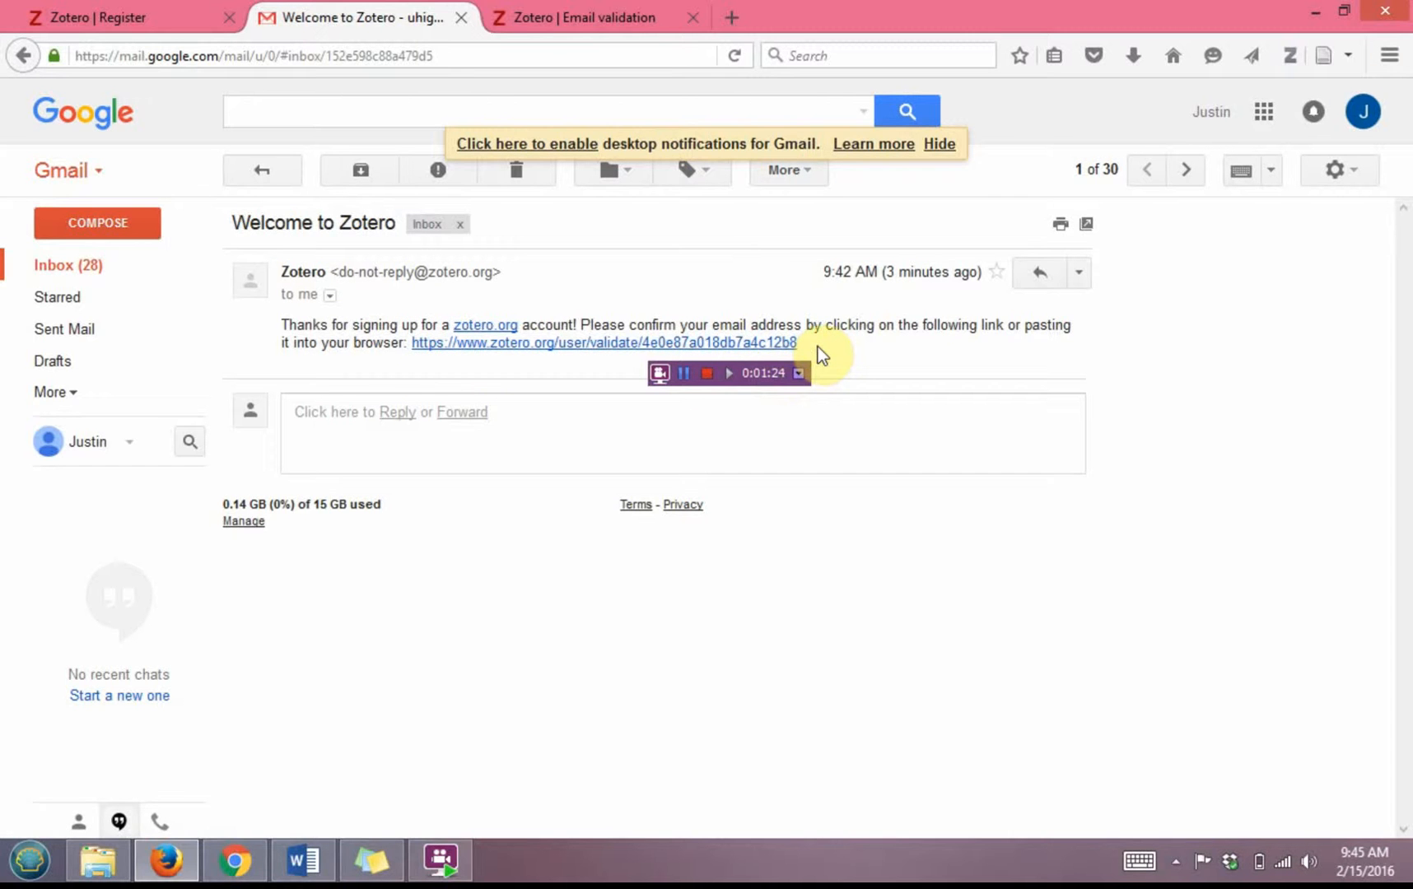
pyautogui.moveTo(419, 352)
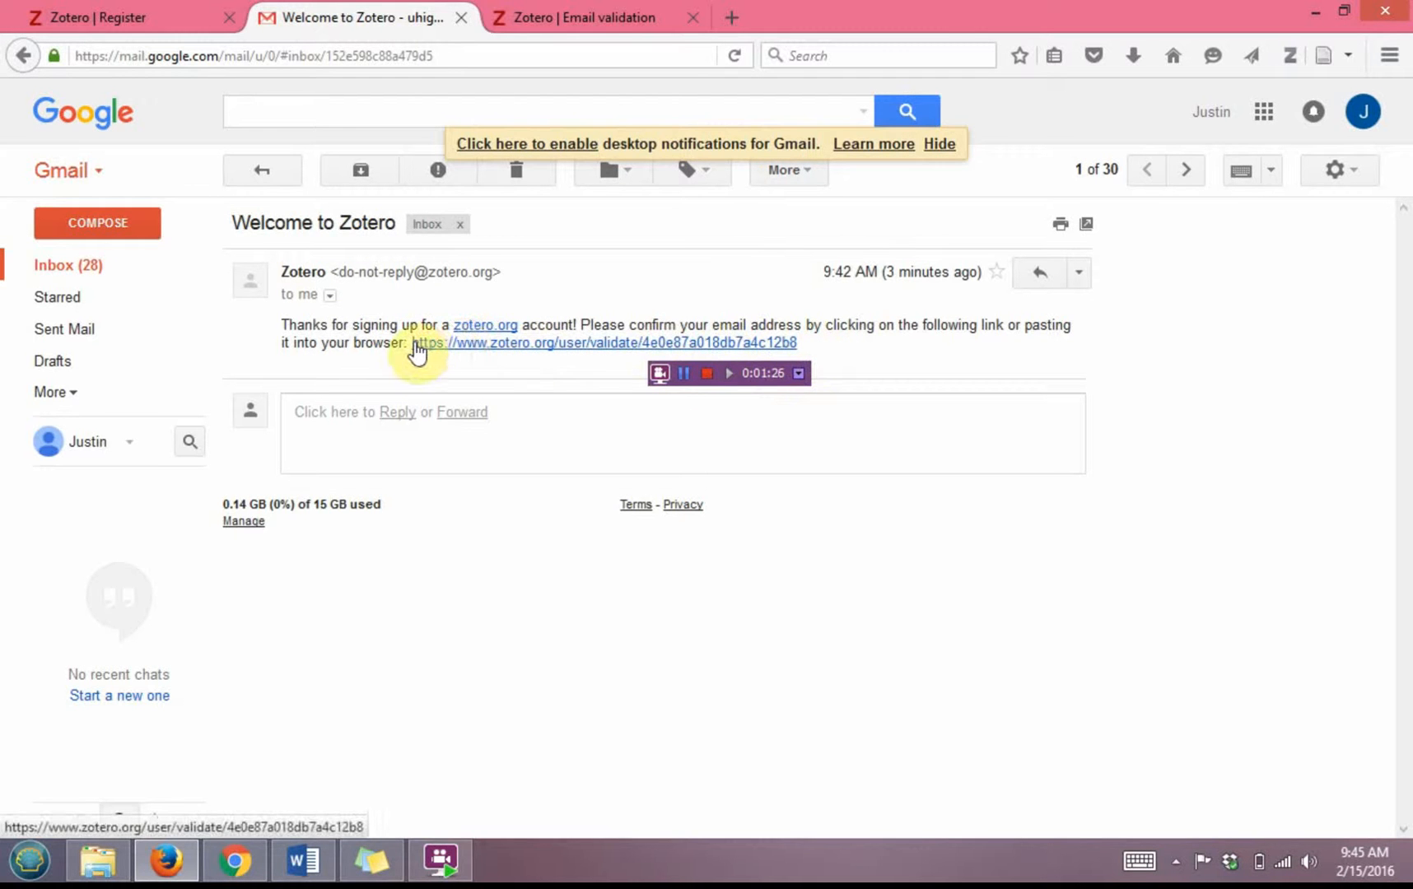
pyautogui.moveTo(441, 350)
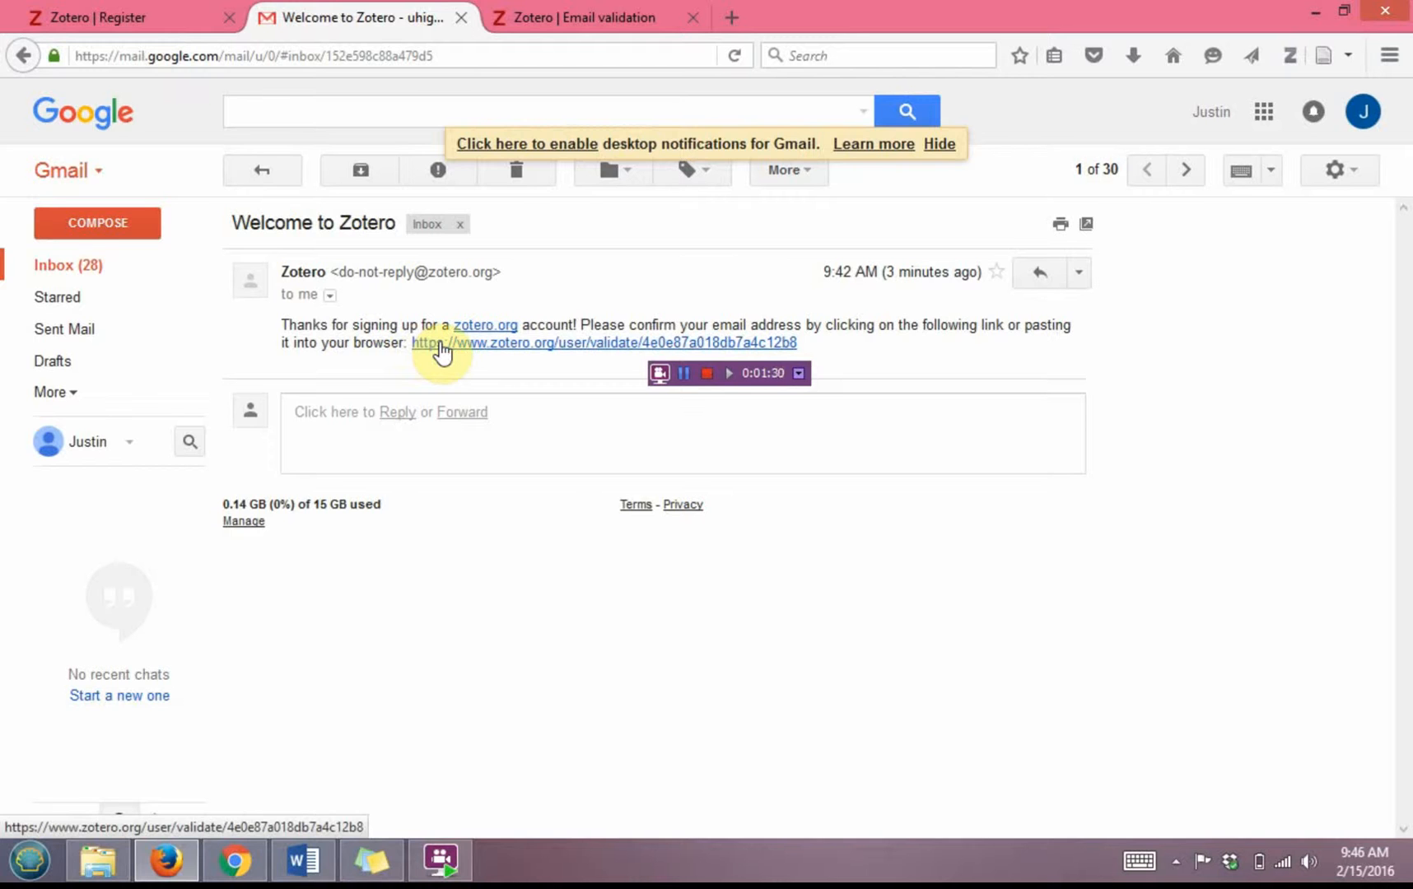
pyautogui.click(601, 343)
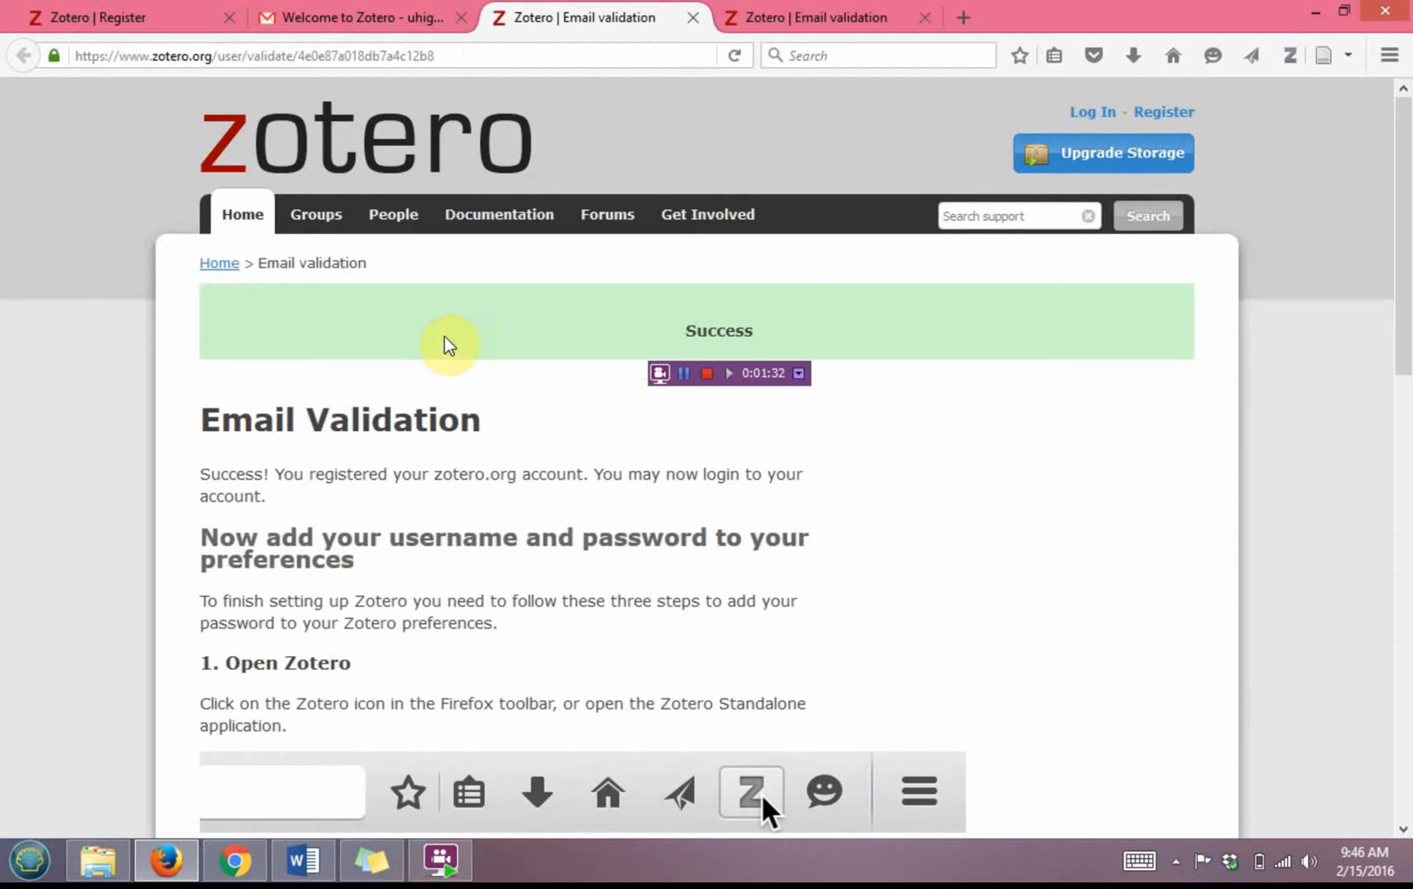
pyautogui.moveTo(572, 609)
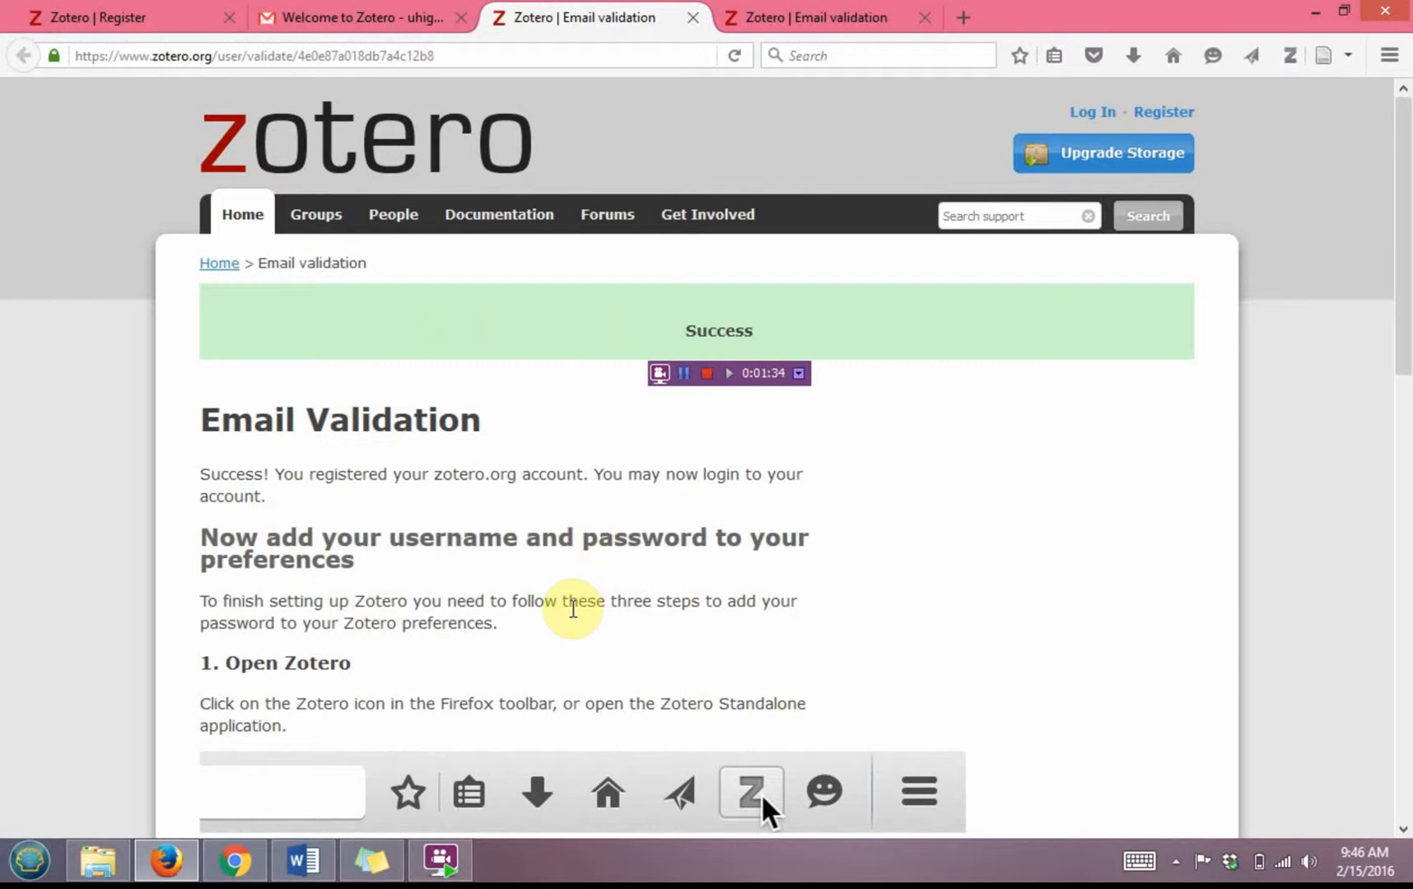